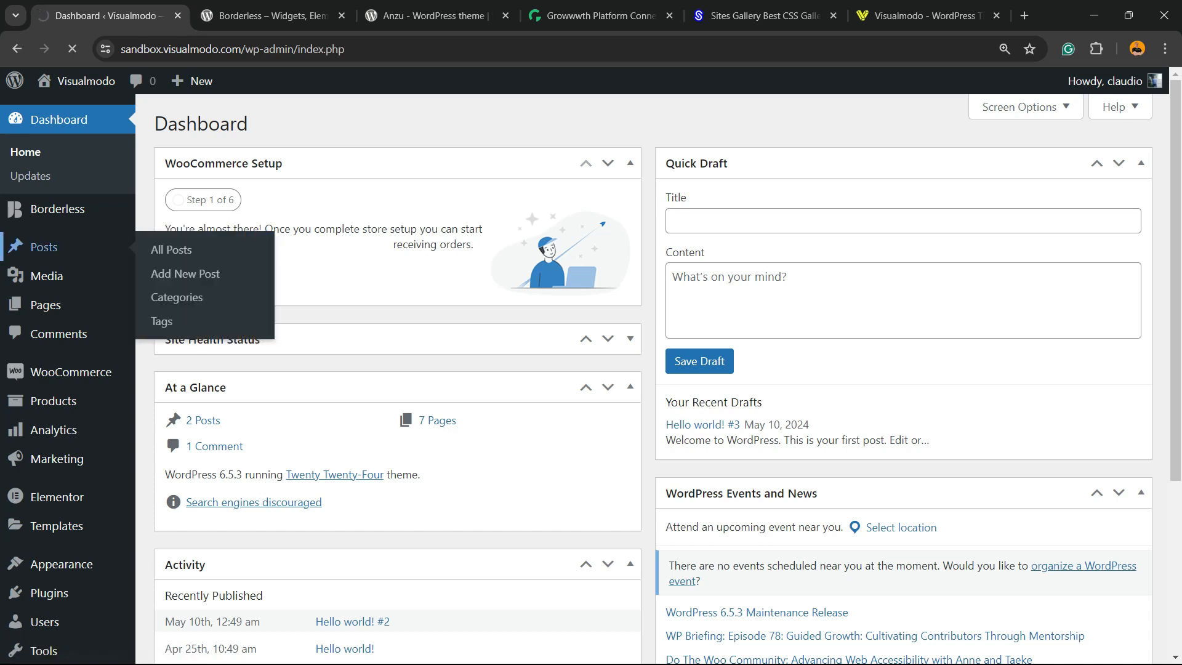
Open All Posts to list the three Hello world posts: two published, one draft
click(172, 250)
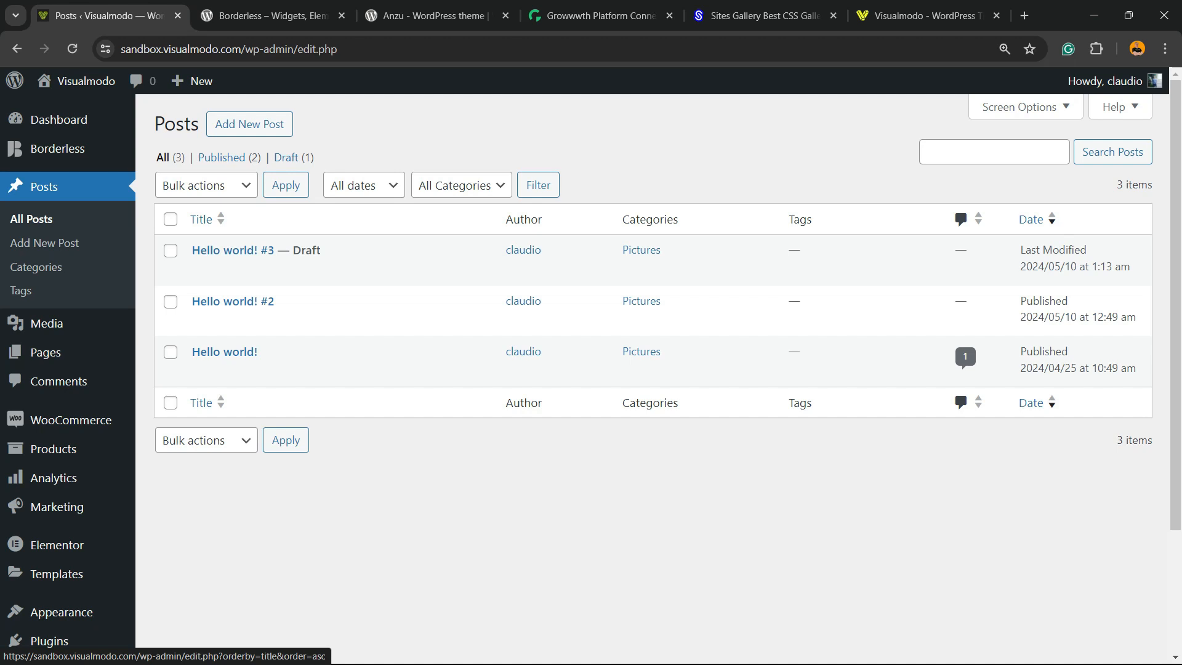
mouse_move(234, 251)
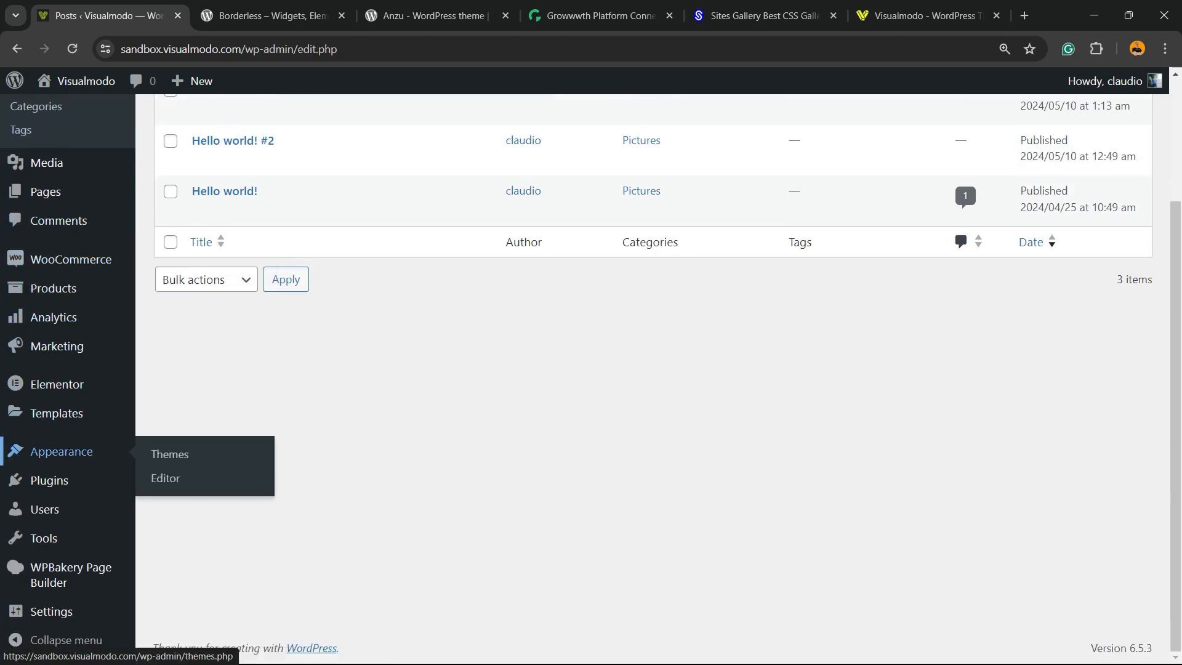
mouse_move(50, 481)
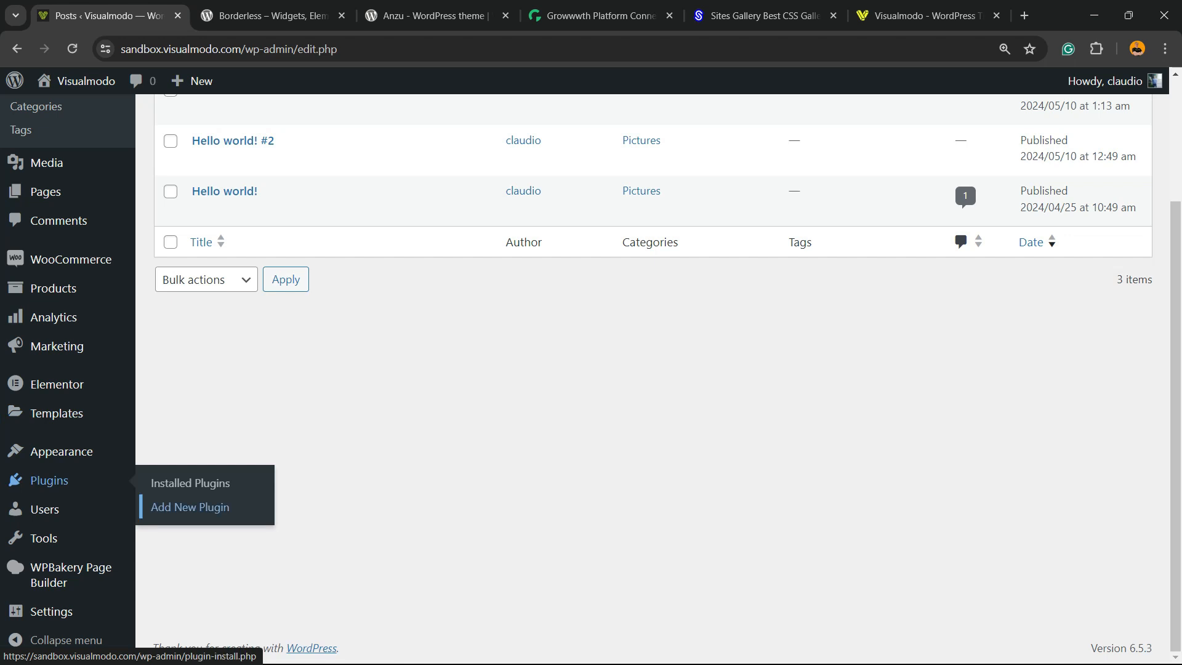
Search the plugin directory for 'wpcod', then install and activate WPCode
click(191, 507)
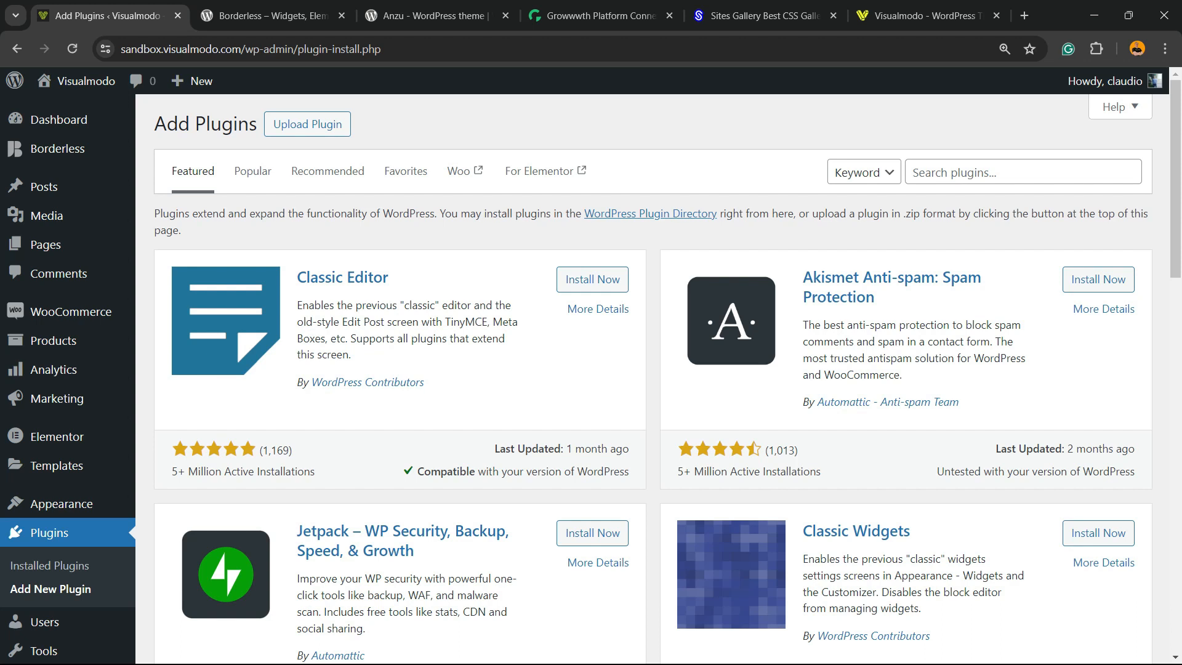
click(1022, 171)
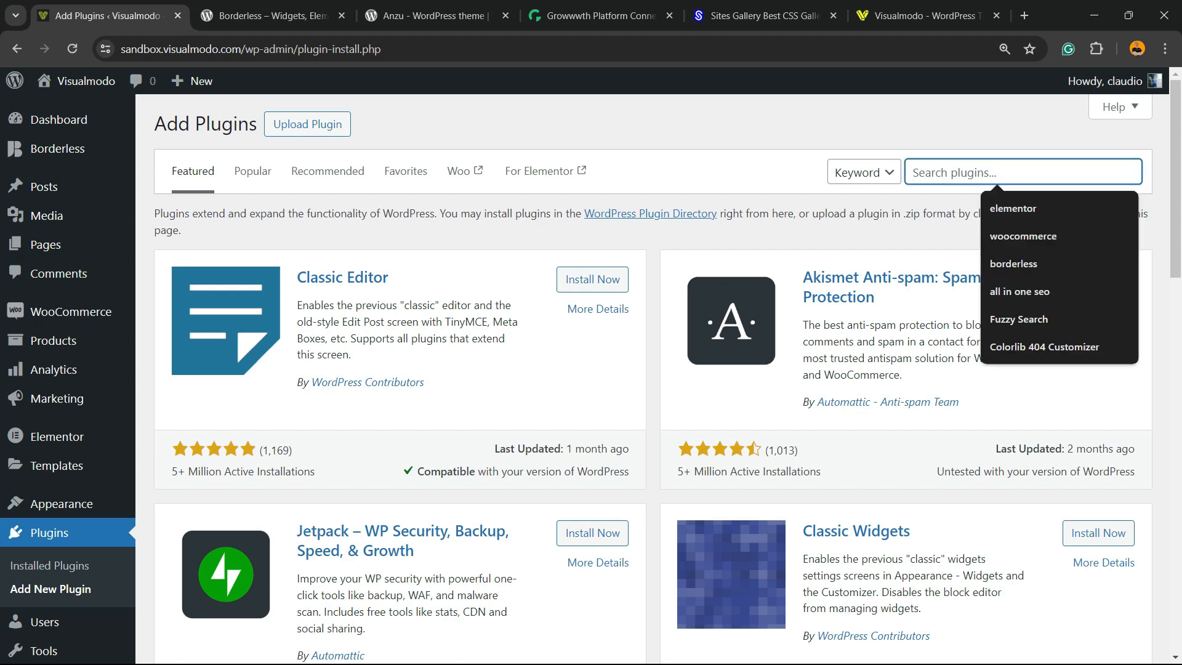
text(wpcod)
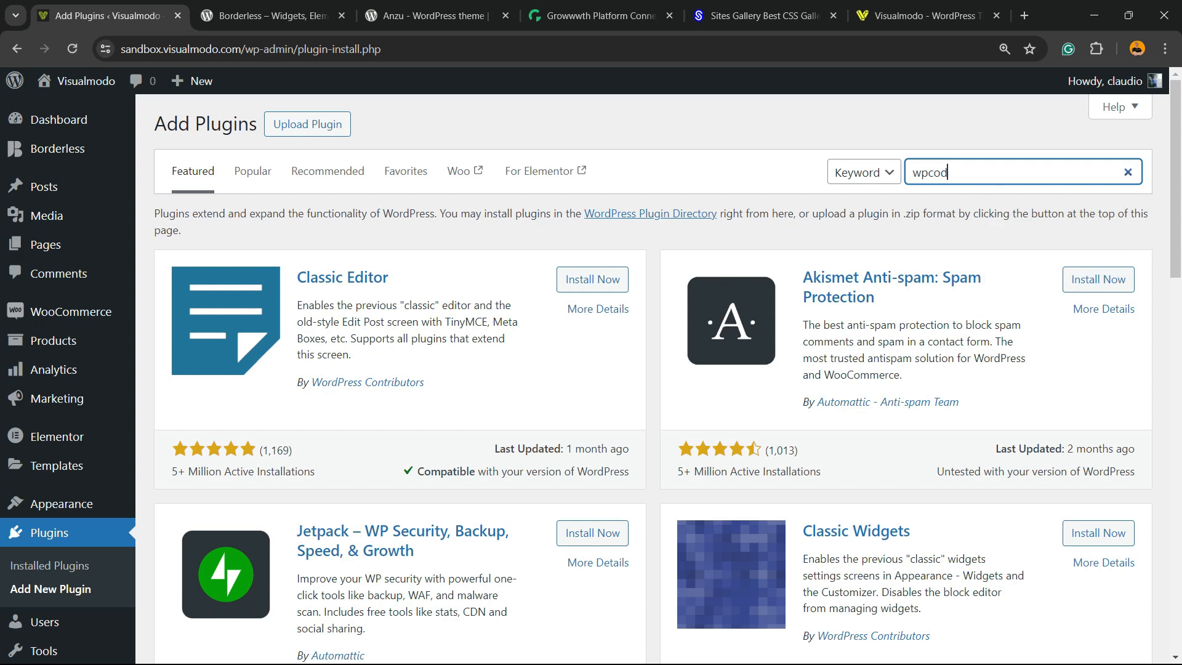
key(Enter)
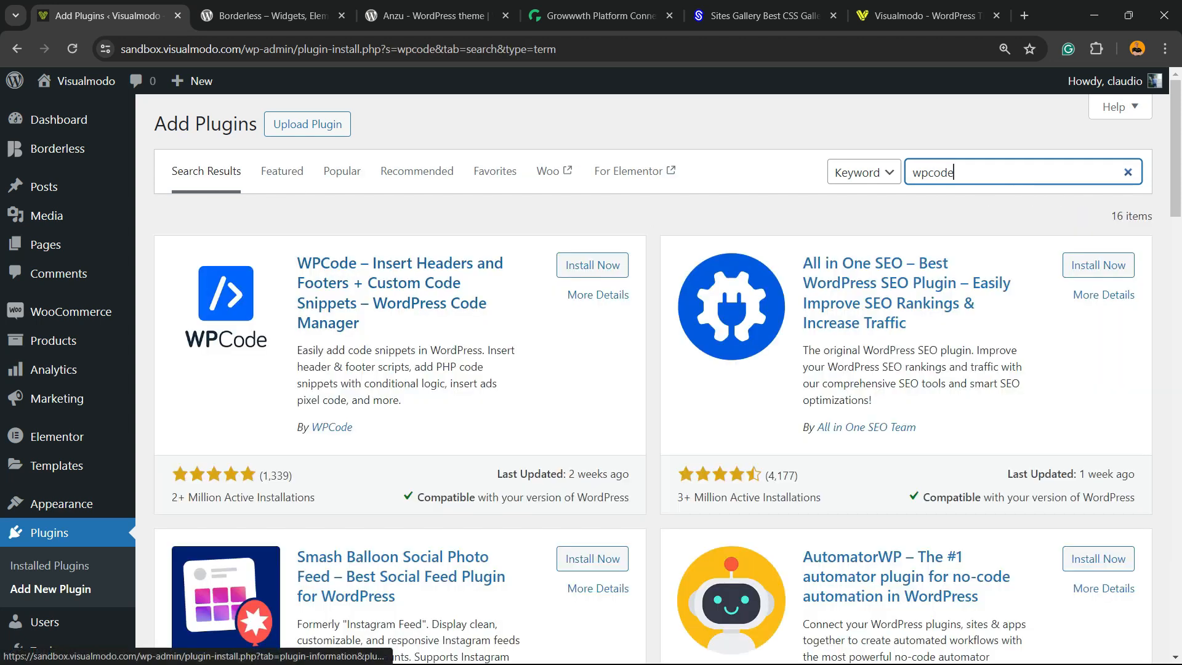
double_click(327, 262)
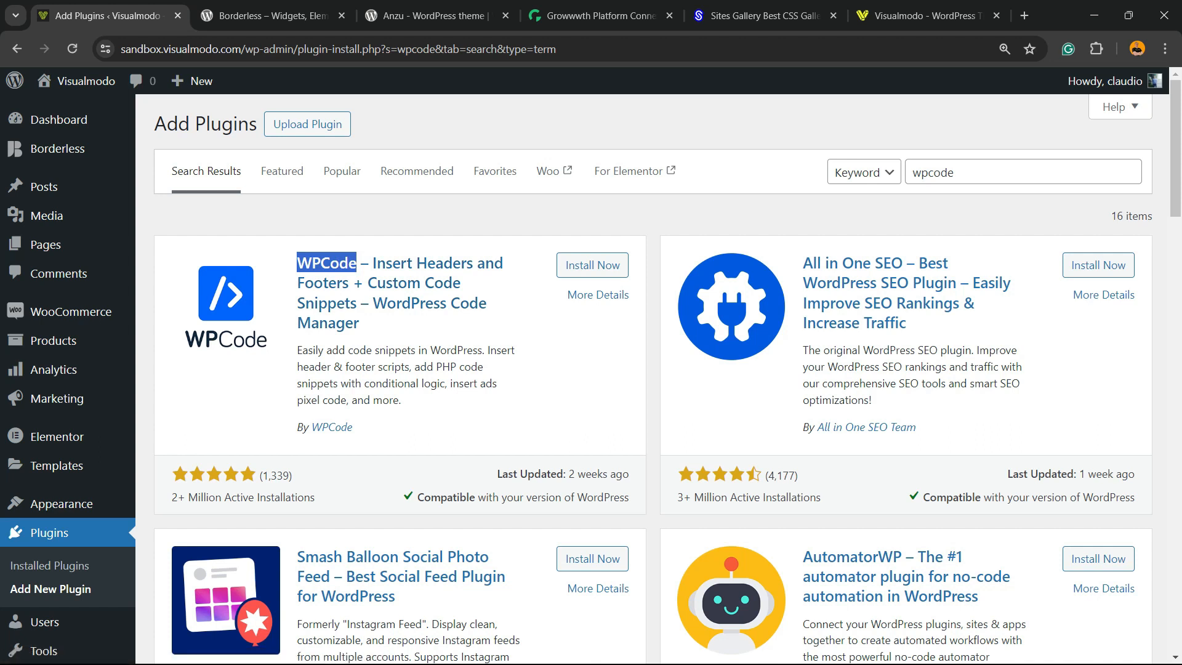
click(592, 265)
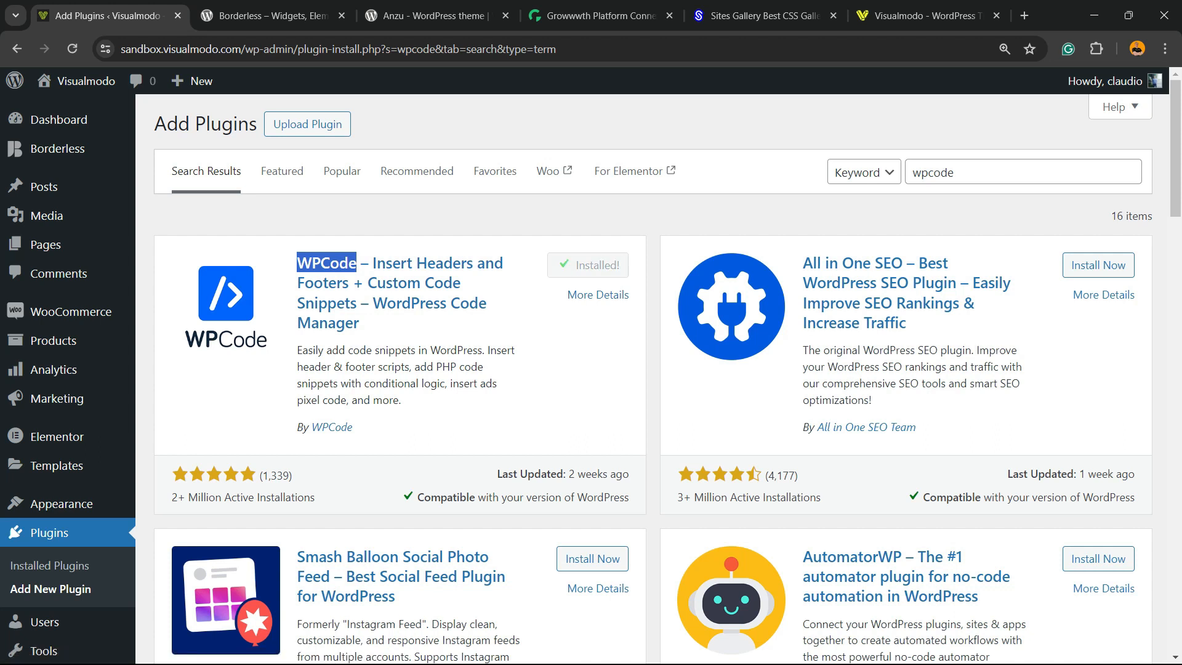
click(589, 265)
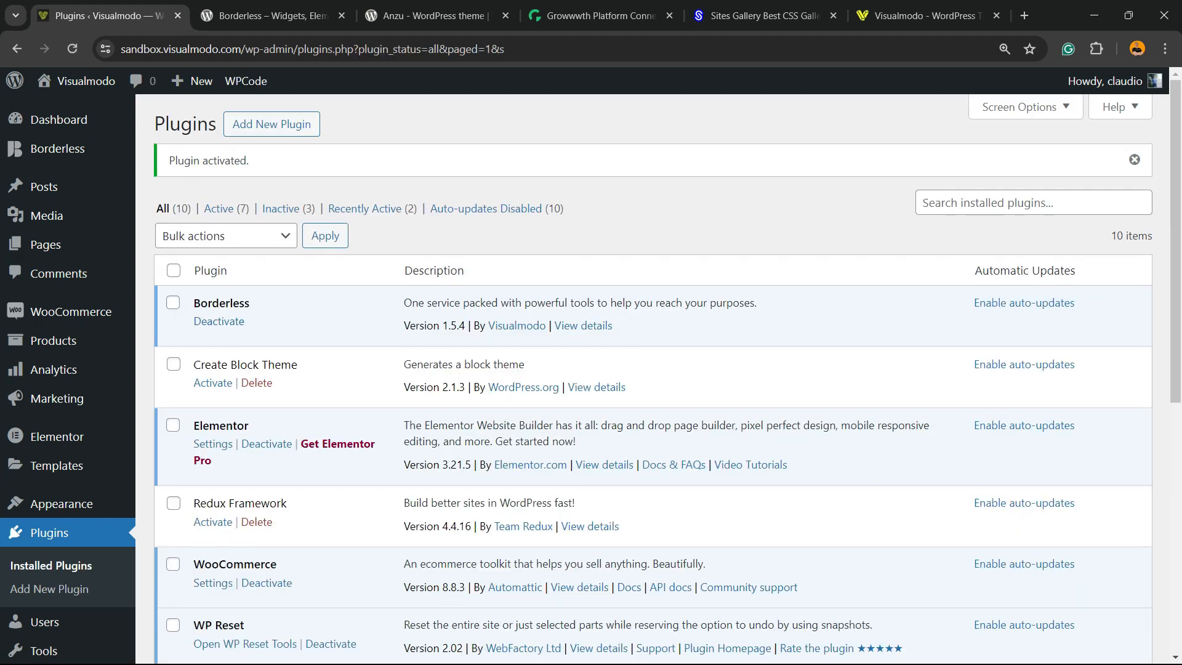
Add a new WPCode snippet from the blank Add Your Custom Code option
scroll(down, 3)
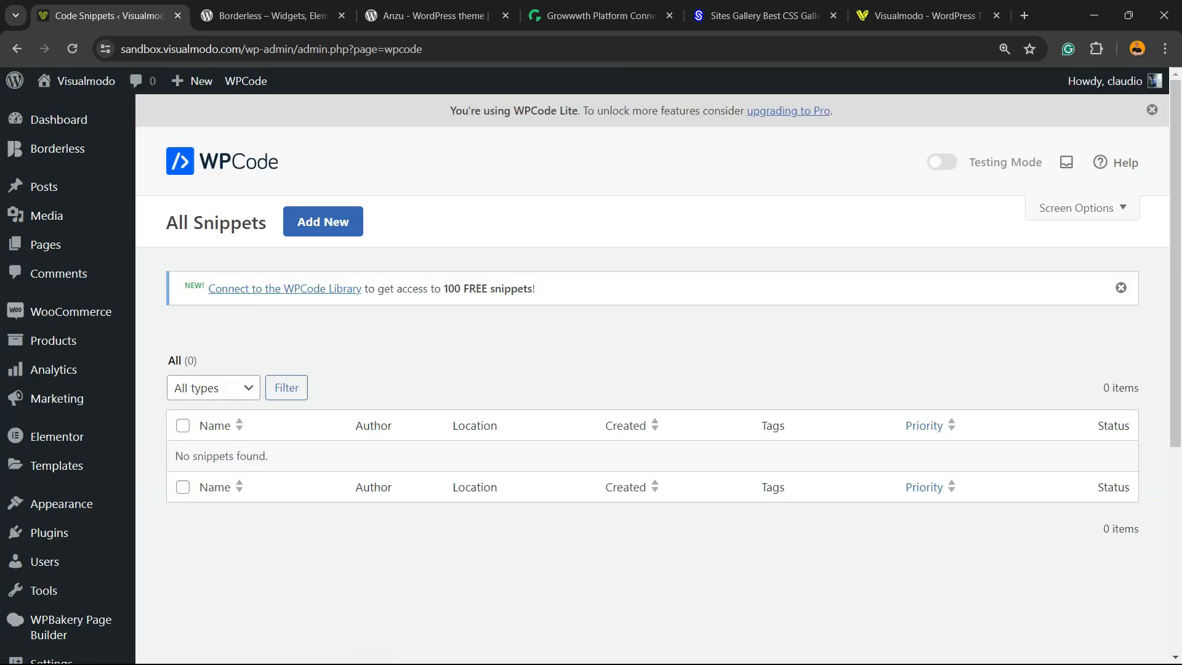
click(322, 221)
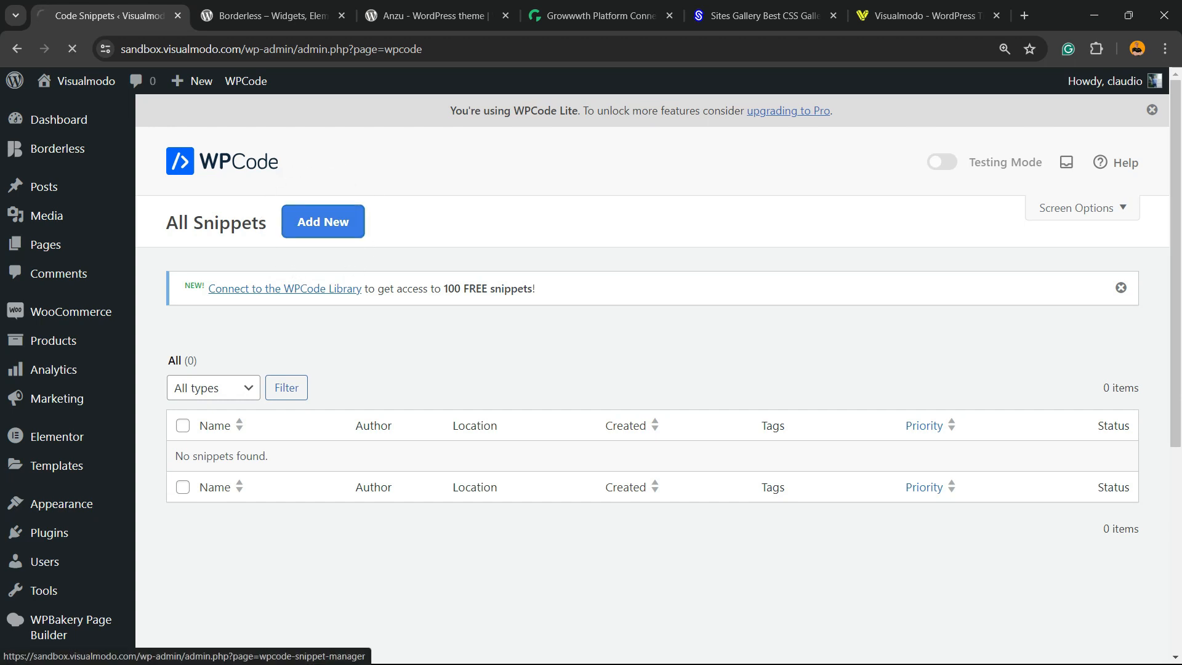
click(322, 221)
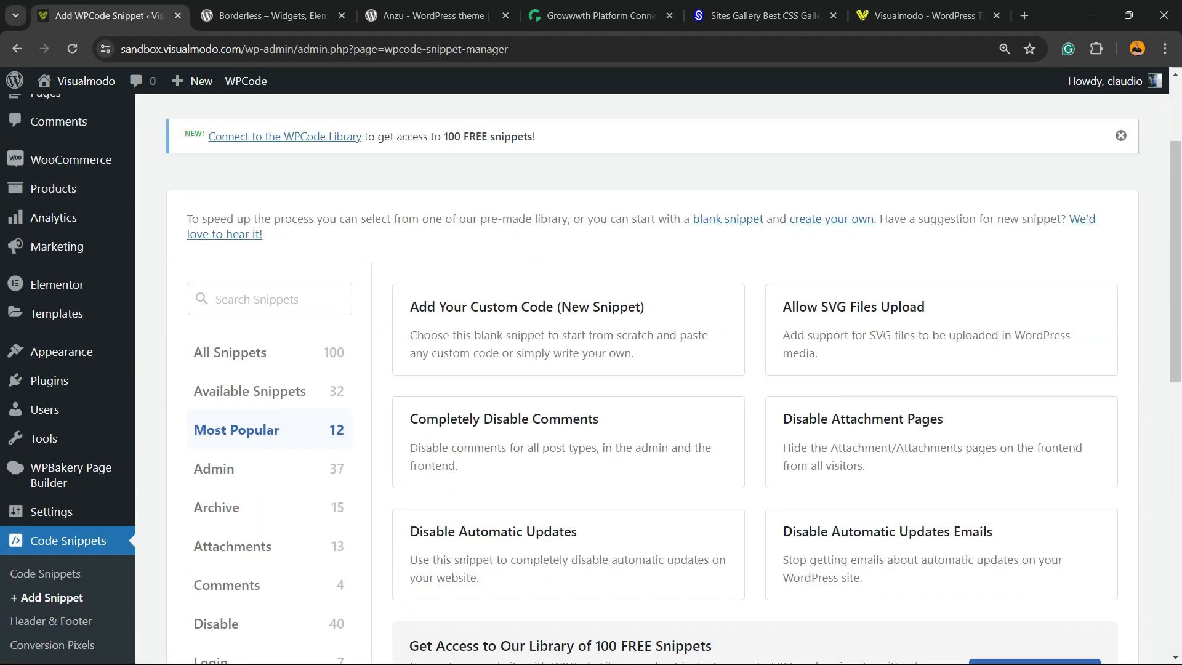
mouse_move(568, 329)
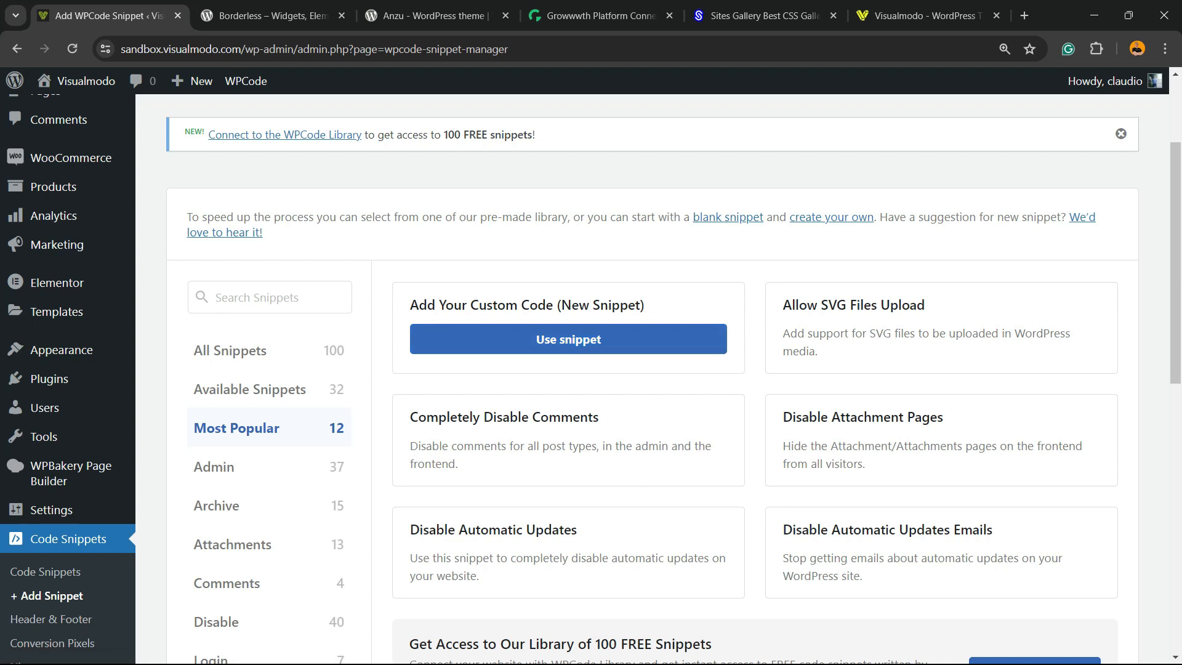
click(568, 338)
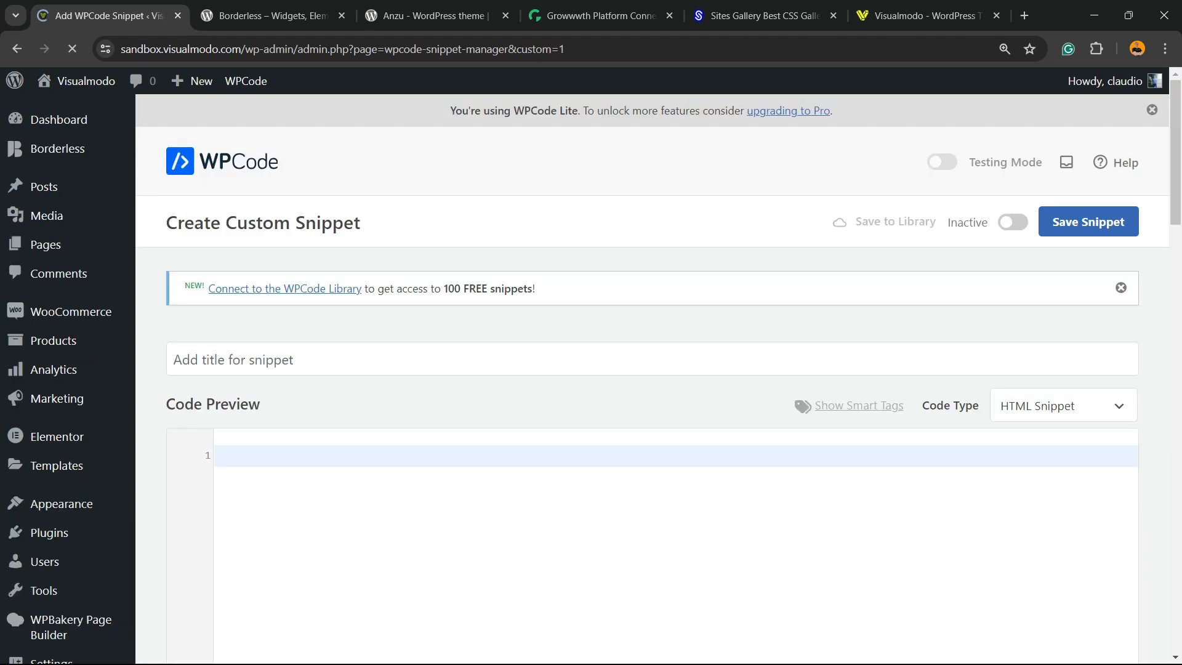
Set the snippet's code type to PHP Snippet and scroll down to the code box
scroll(down, 3)
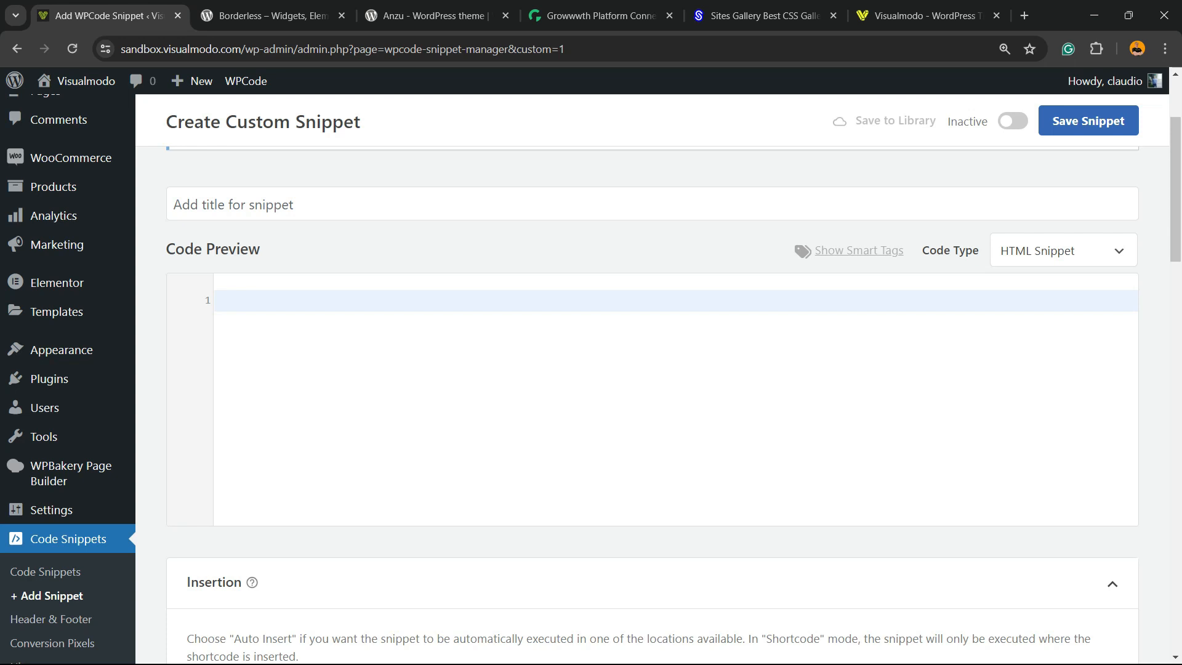
click(1062, 249)
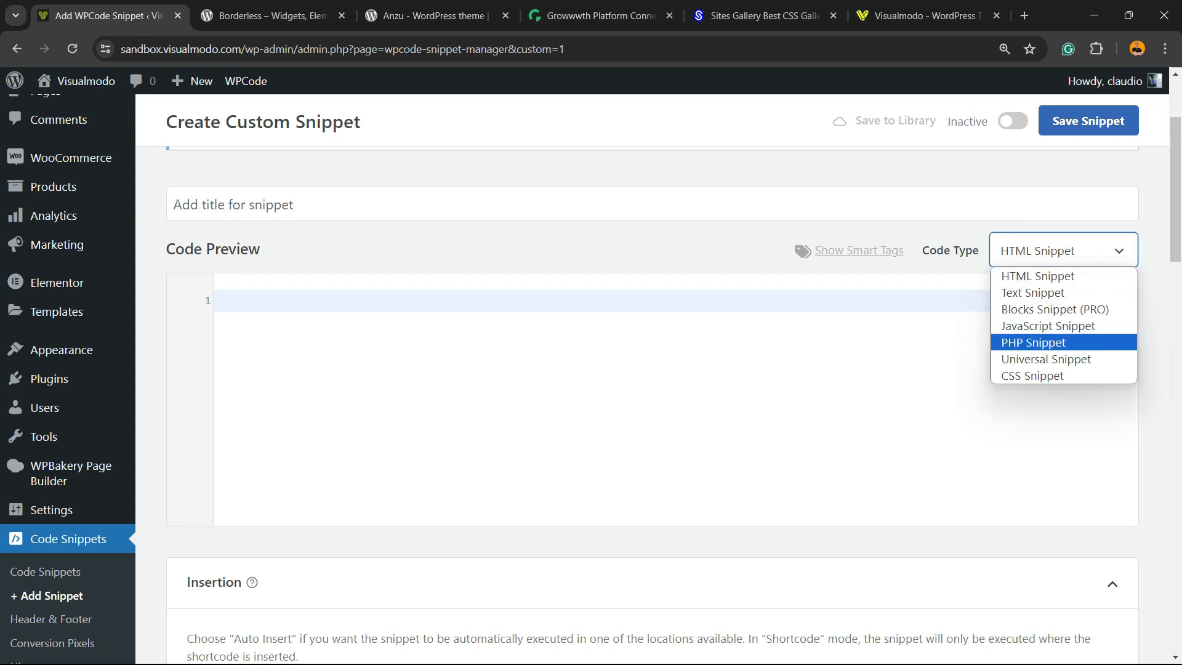
click(1033, 342)
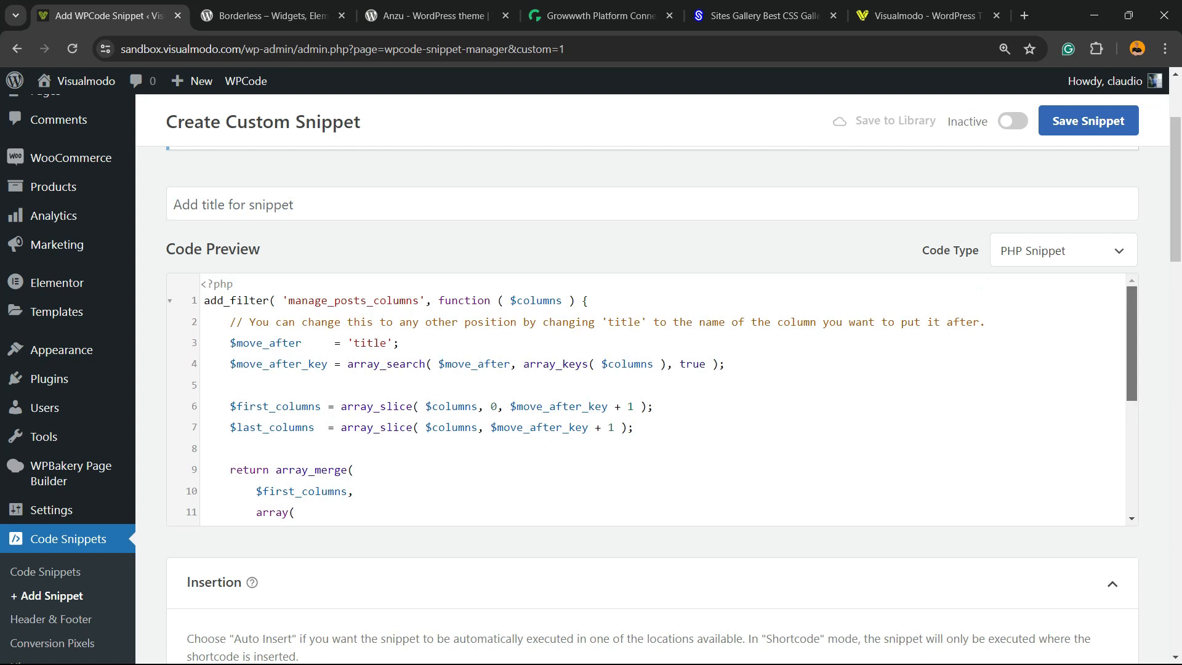
scroll(down, 3)
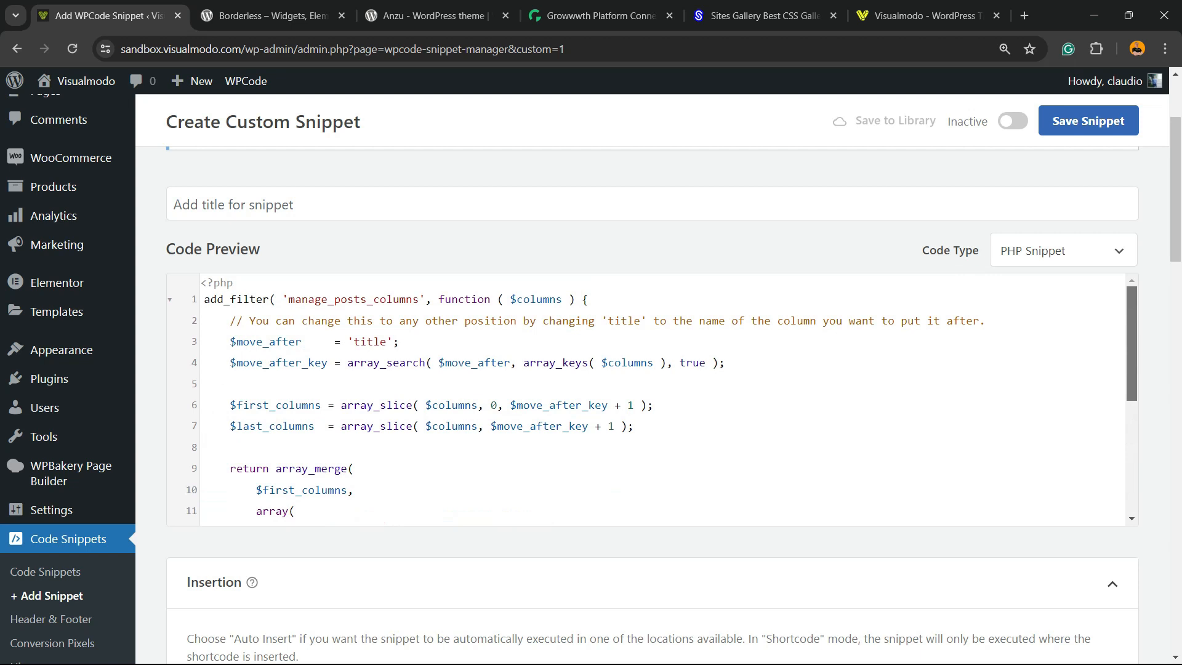
scroll(down, 3)
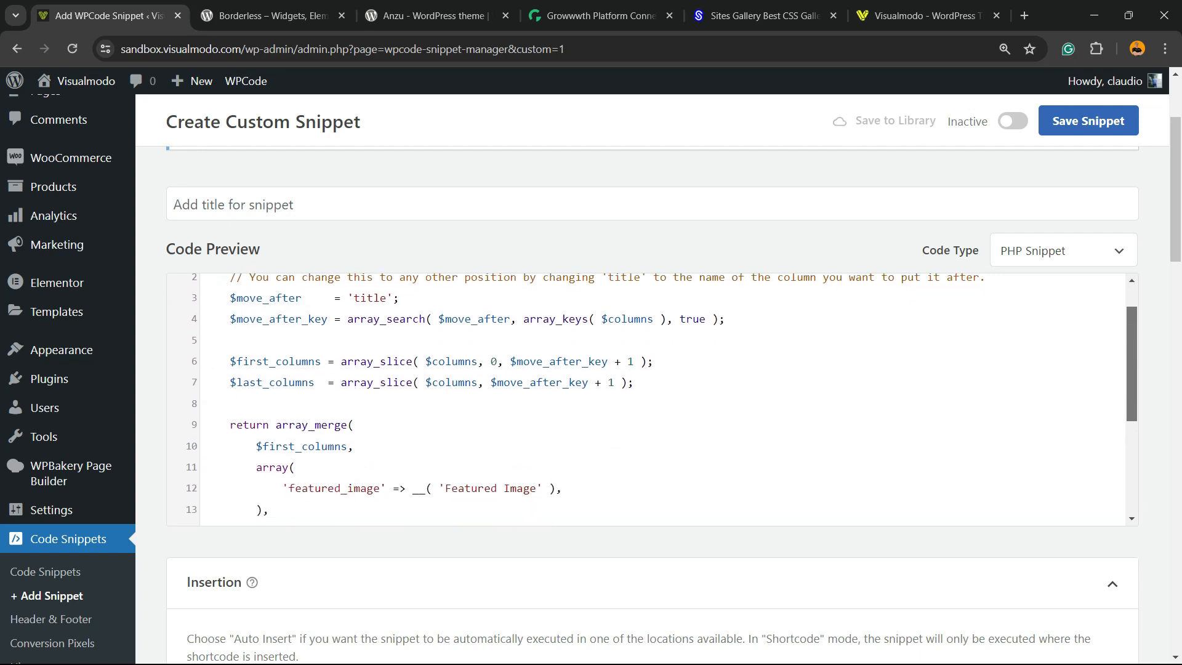
scroll(down, 3)
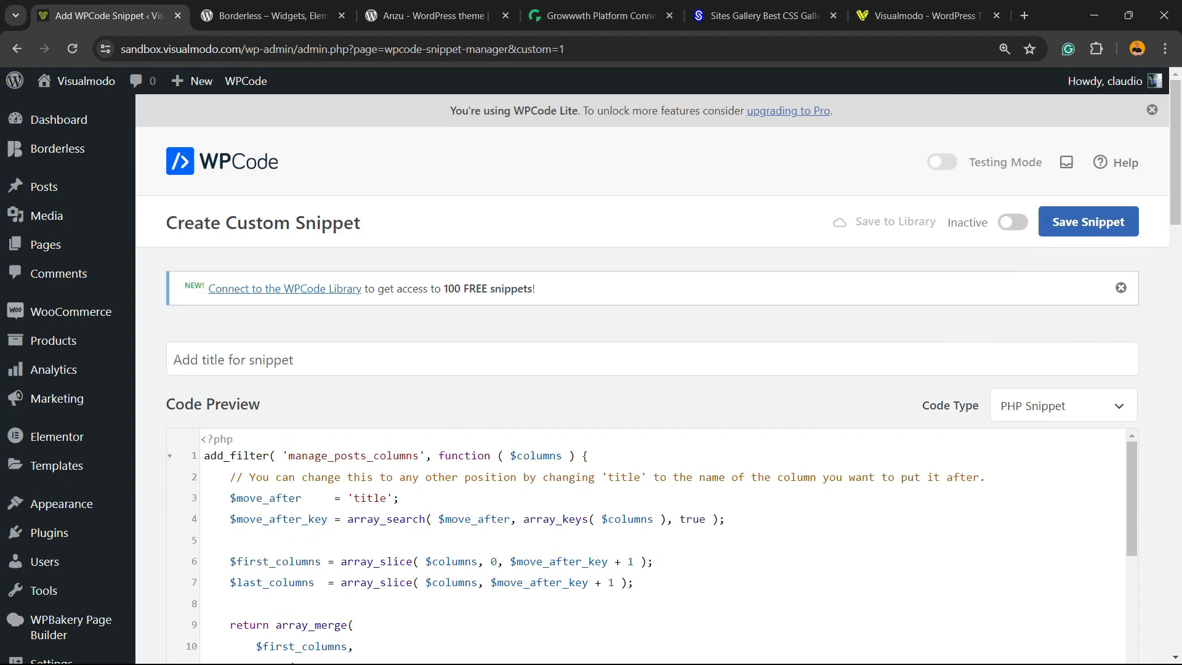
Save the Featured Image snippet, switch it to Active, and save again
click(1088, 222)
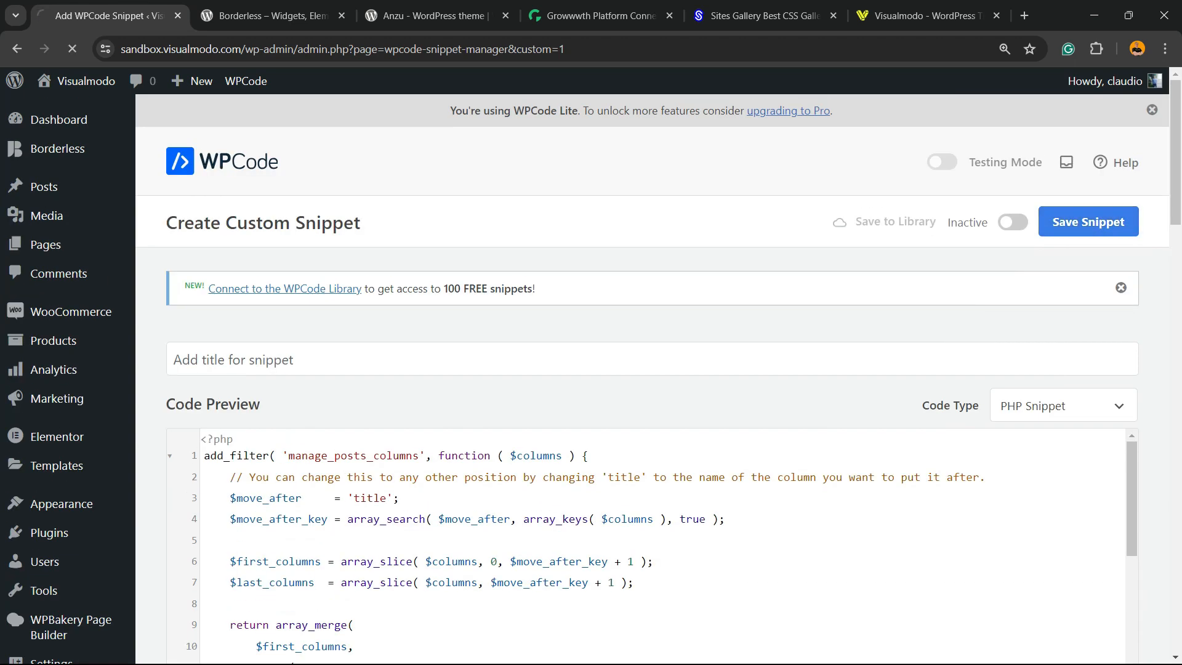
click(1088, 221)
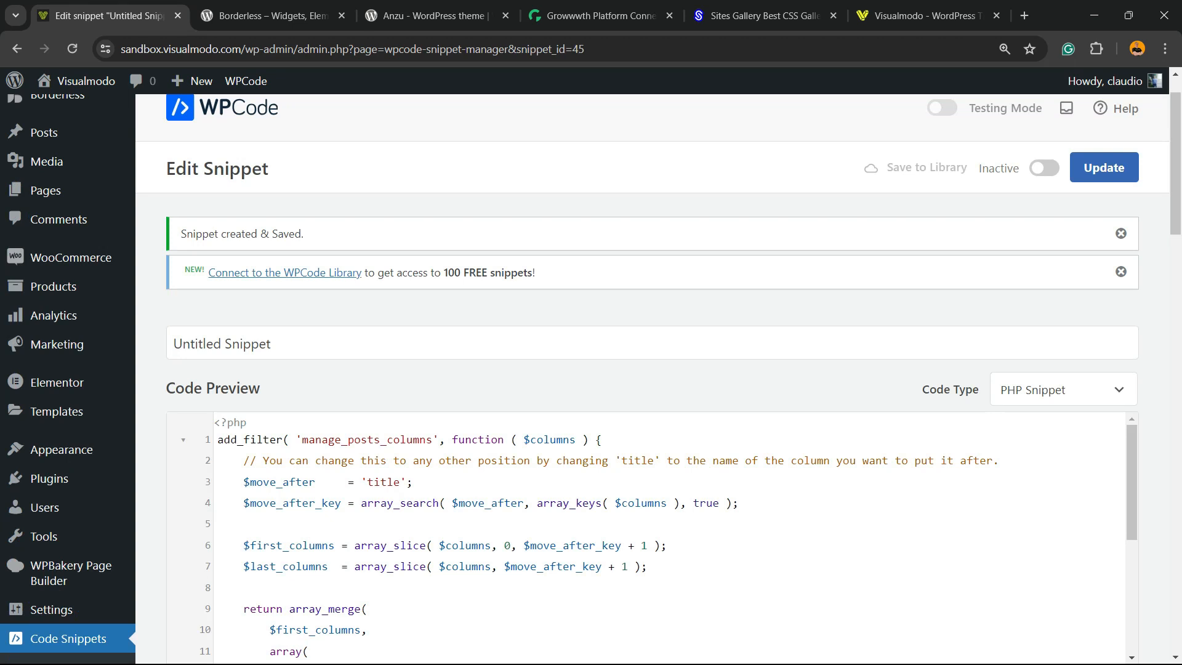
click(1044, 167)
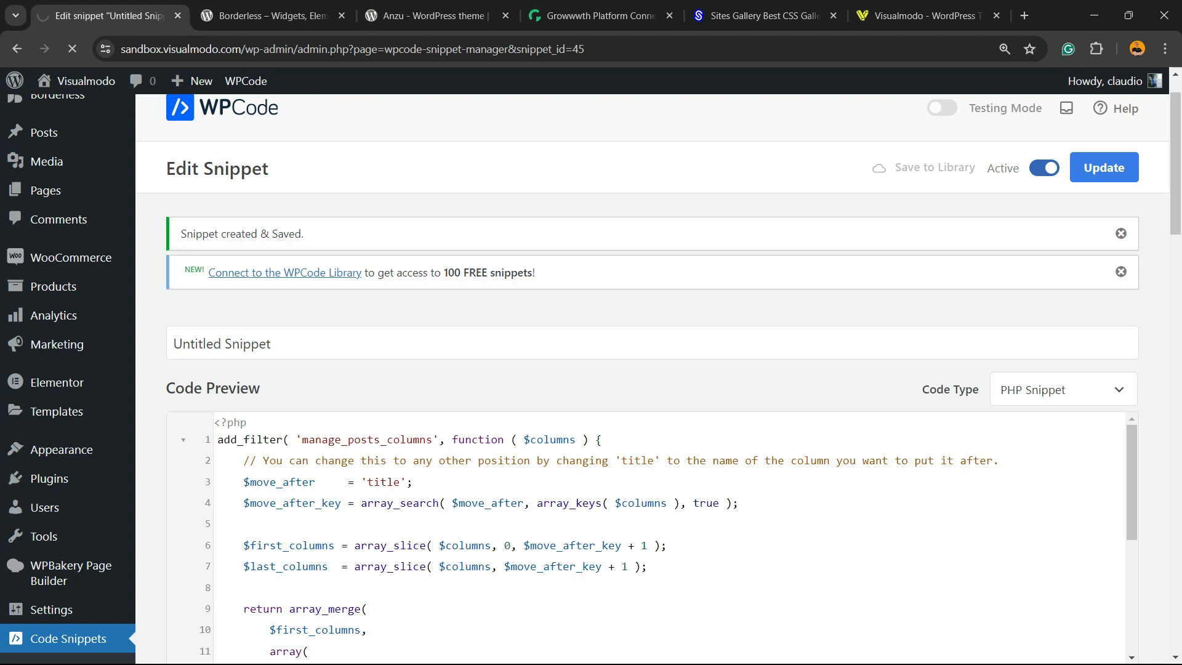
click(1103, 168)
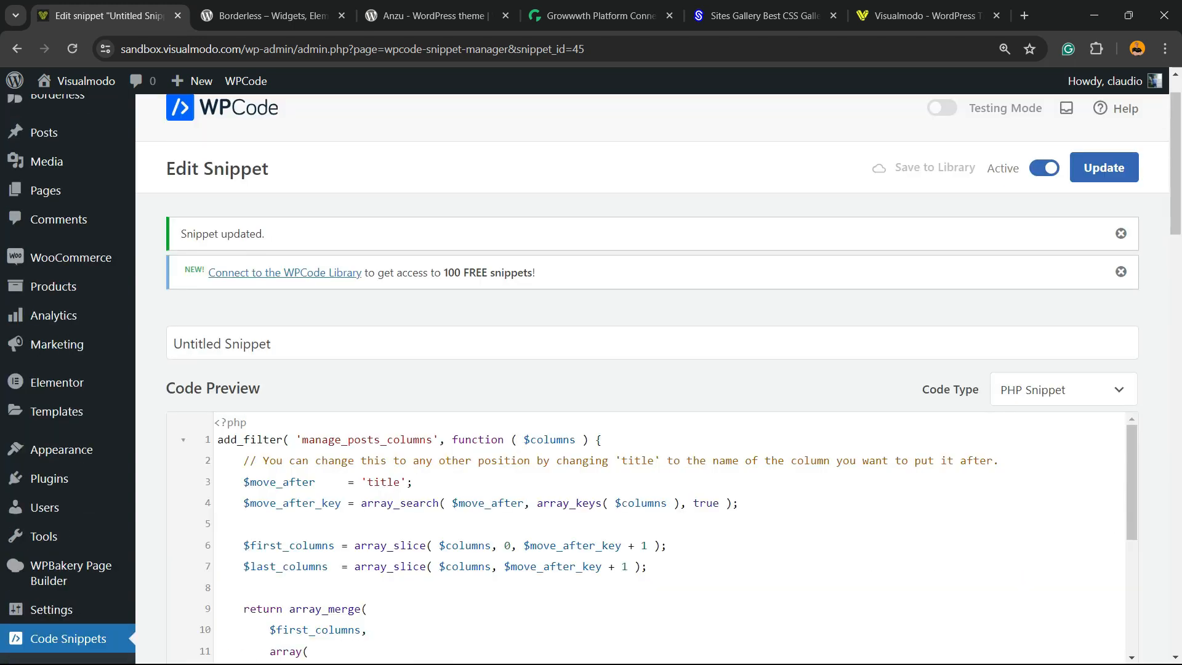
mouse_move(33, 186)
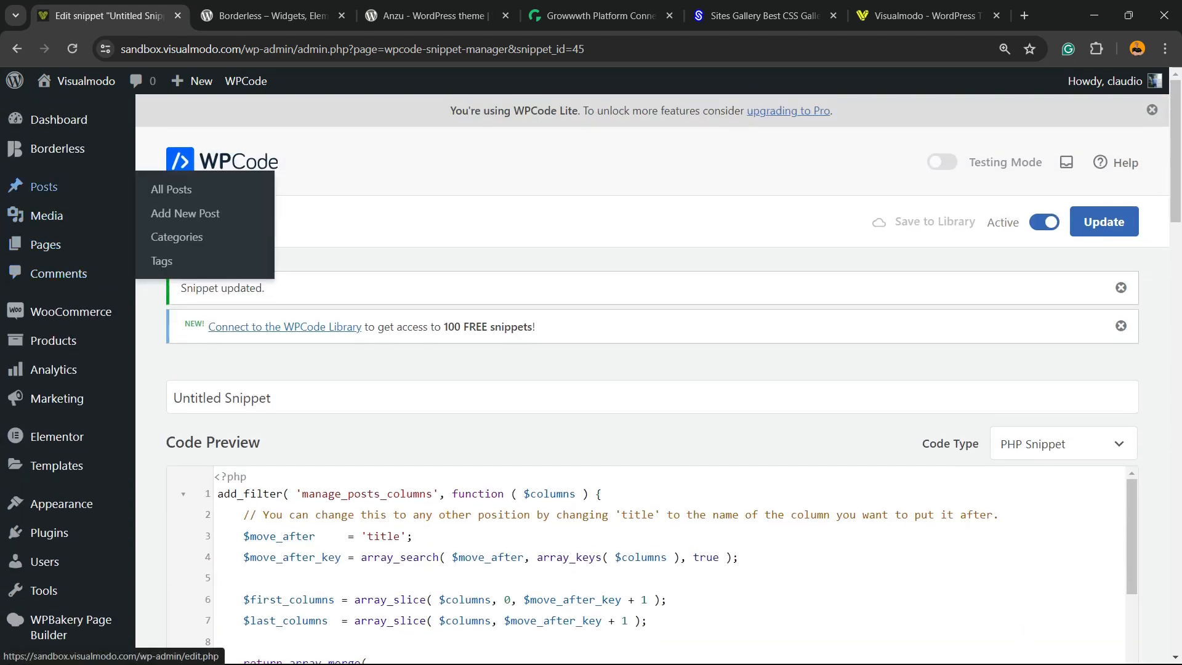
mouse_move(46, 216)
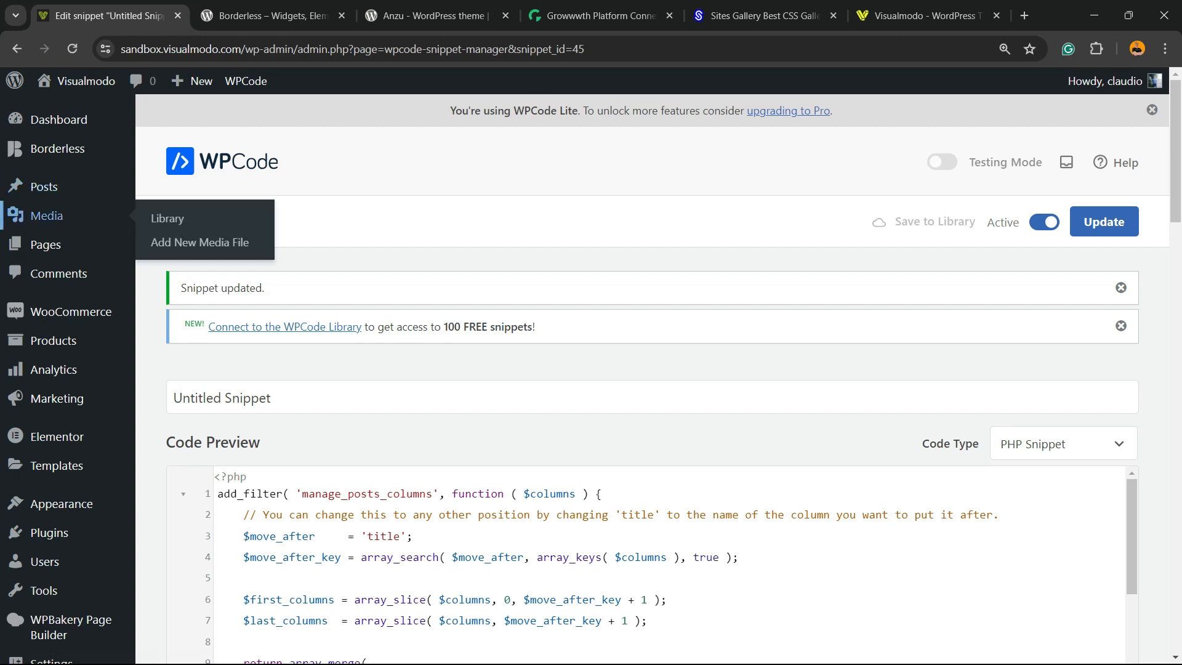
Return to All Posts to see featured image thumbnails for the two published posts
click(44, 186)
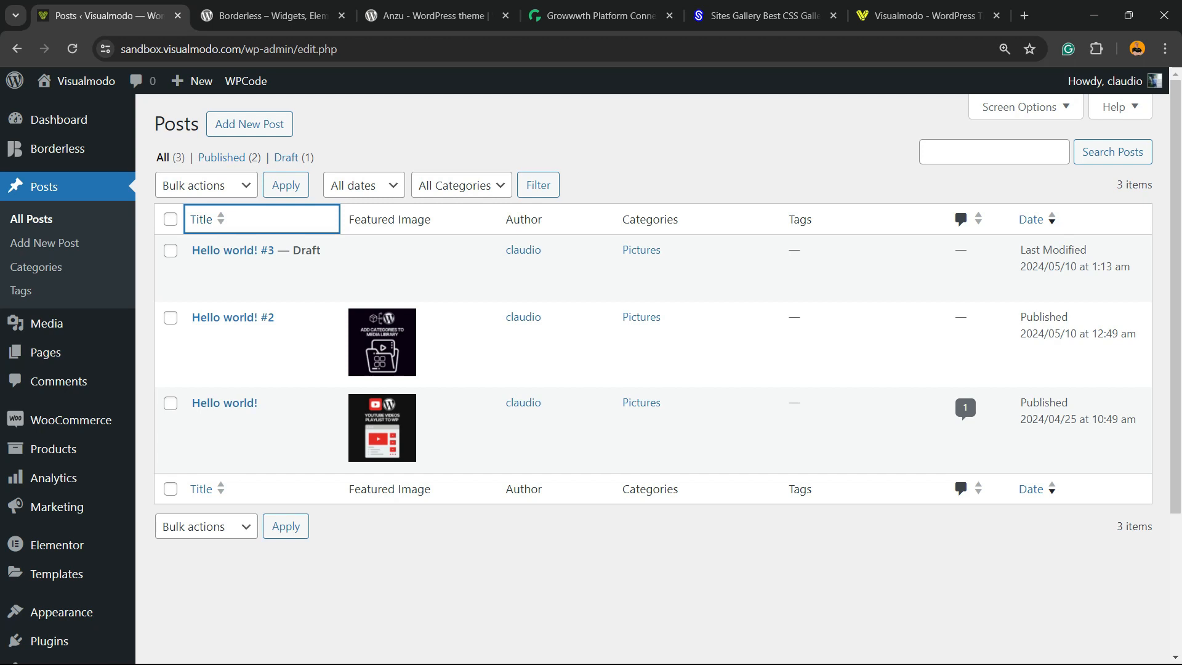
mouse_move(232, 317)
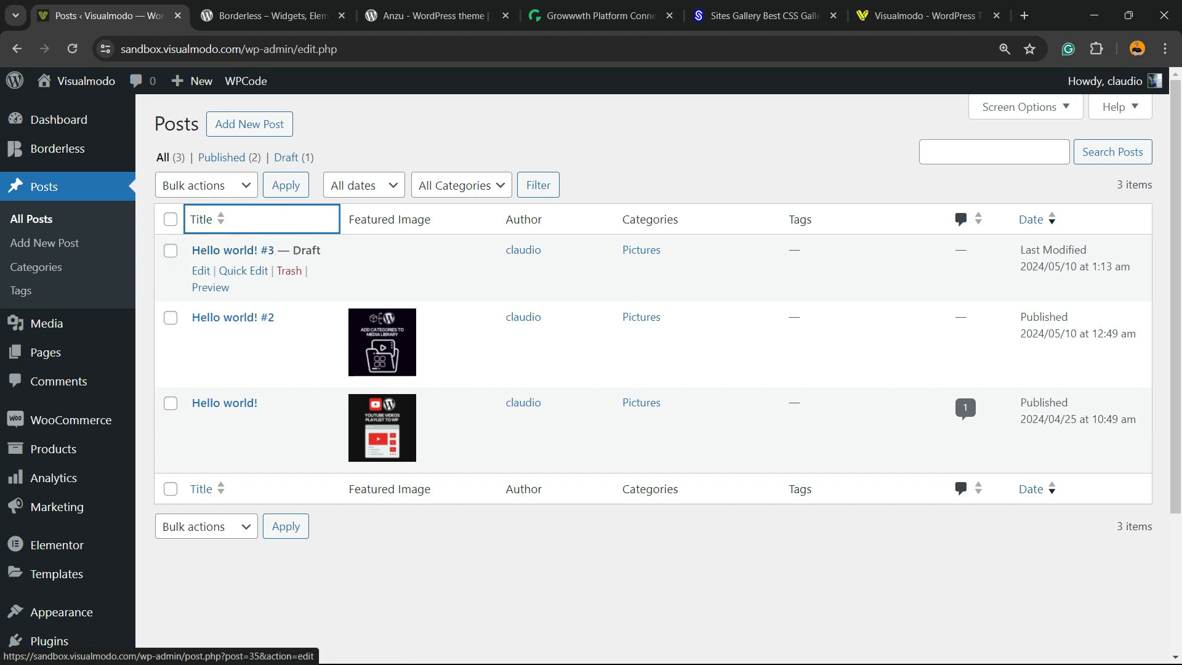
mouse_move(232, 317)
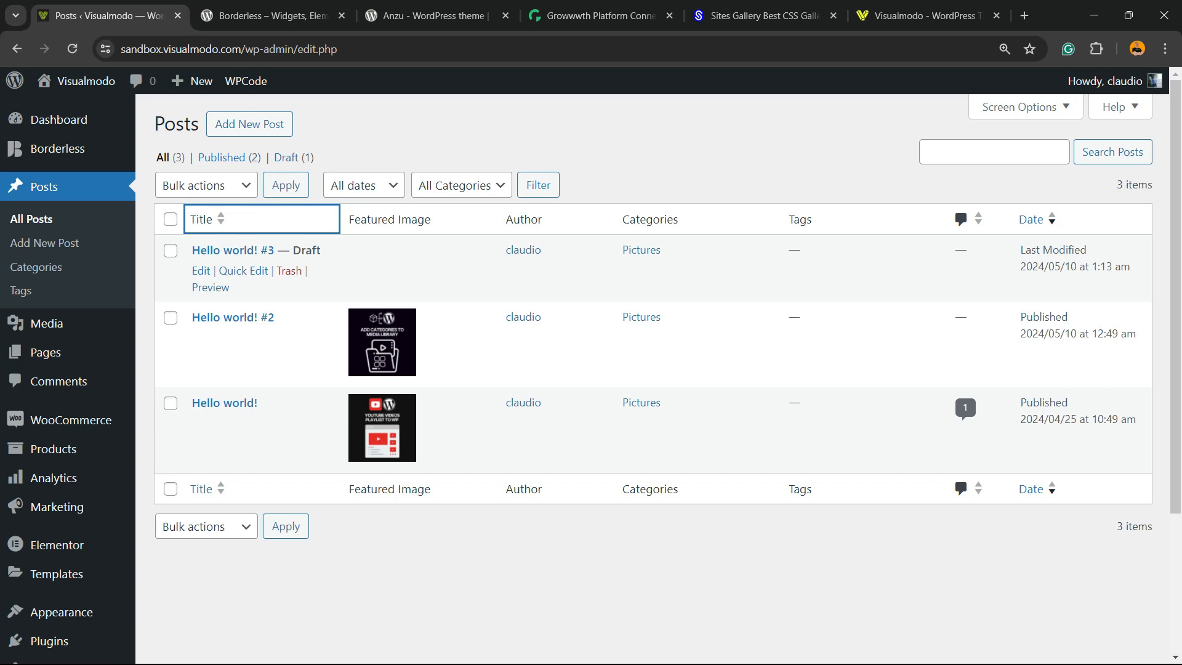
Switch to the WordPress.org Borderless plugin page tab
click(271, 15)
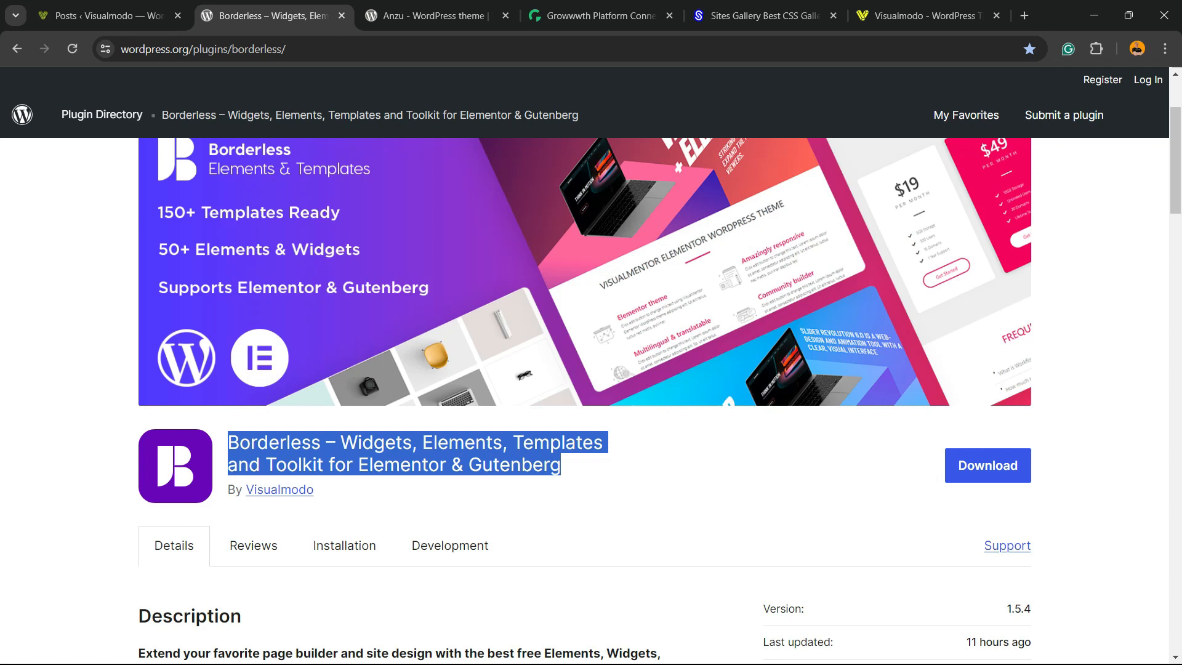
Glance at the Anzu theme page, then scroll Growwwth to its Latest Websites
click(430, 15)
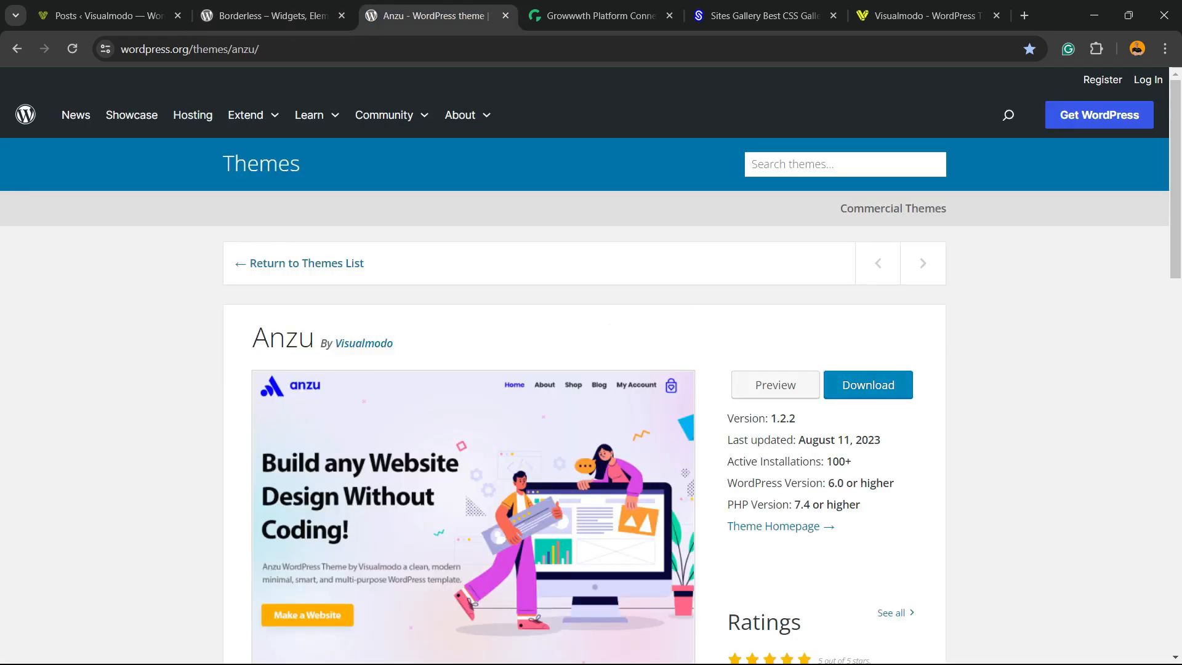
click(599, 14)
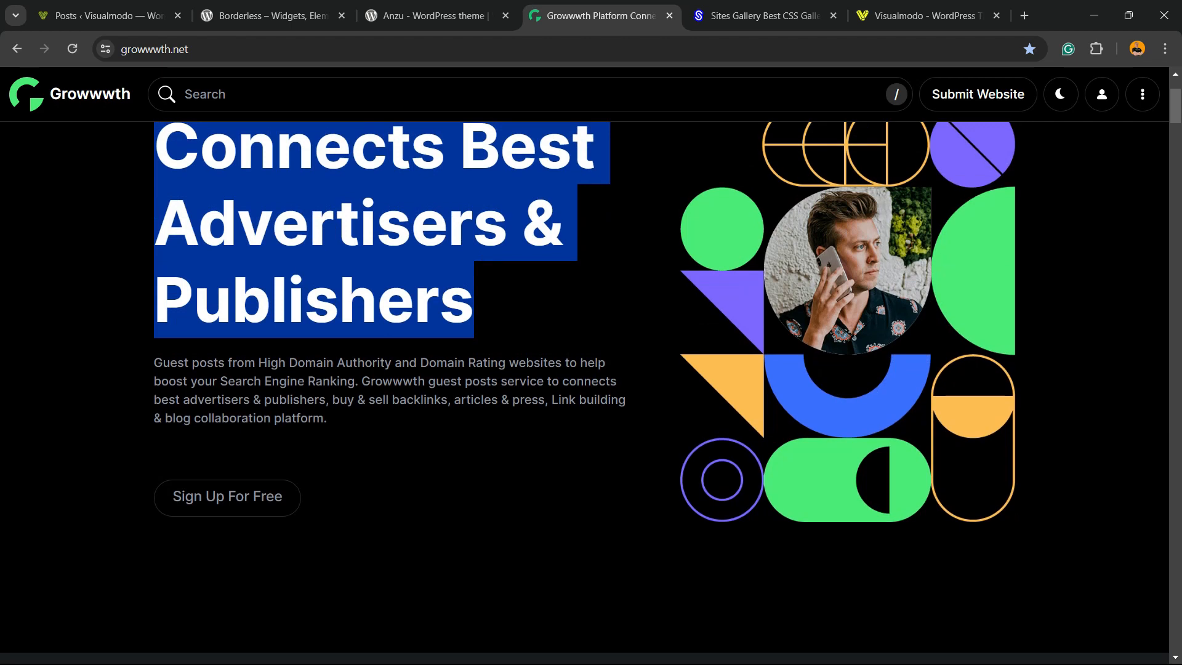
scroll(down, 3)
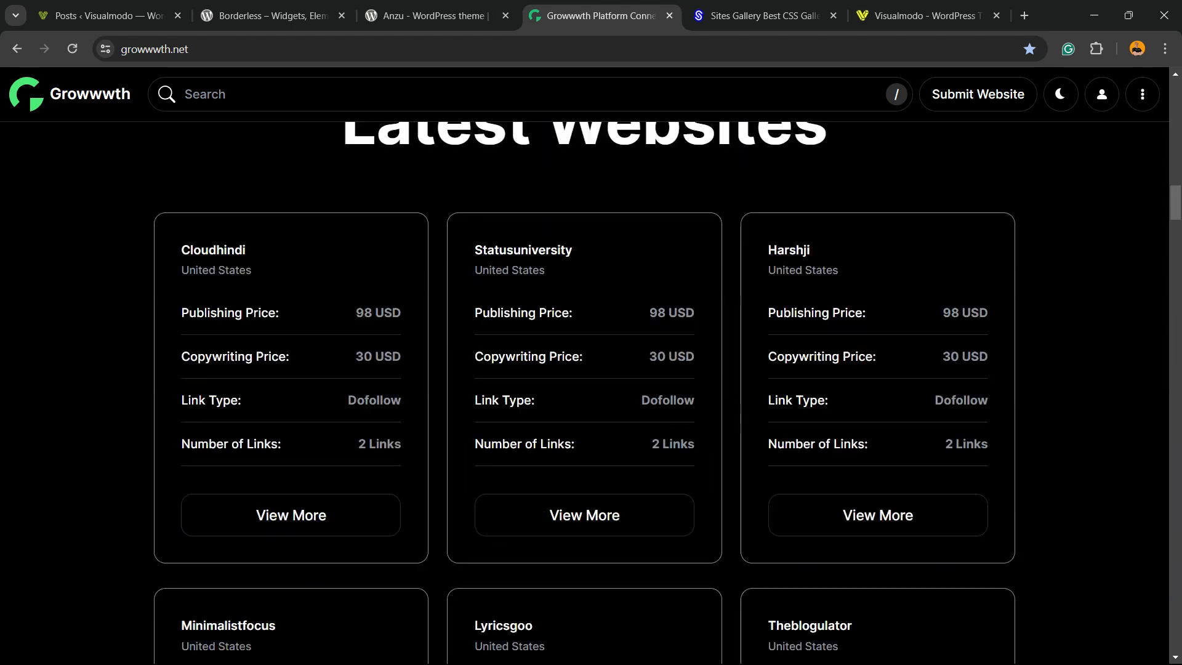
Scroll through the Sites Gallery showcase, then move on to Visualmodo's homepage
click(763, 15)
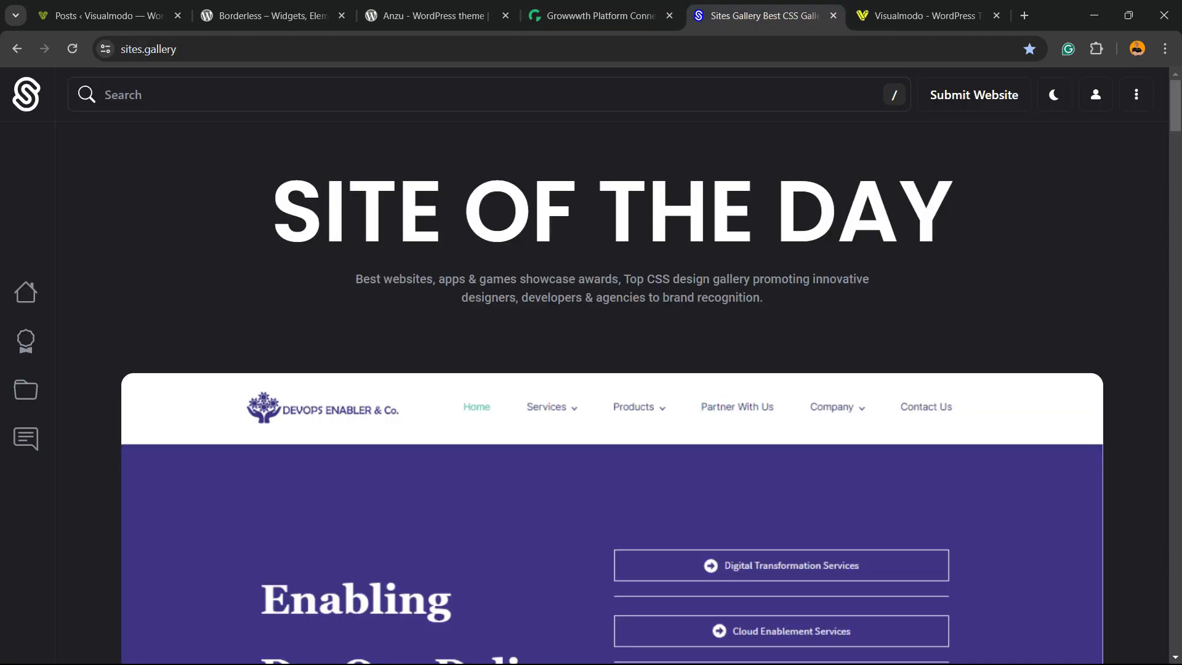
scroll(down, 3)
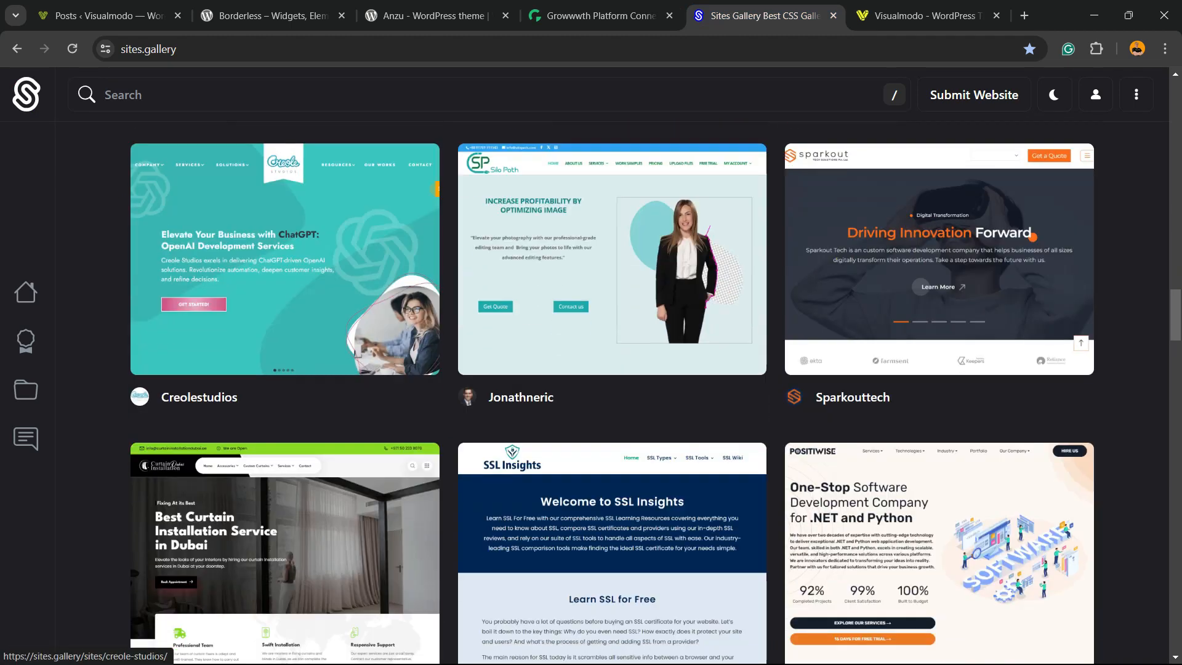
scroll(down, 3)
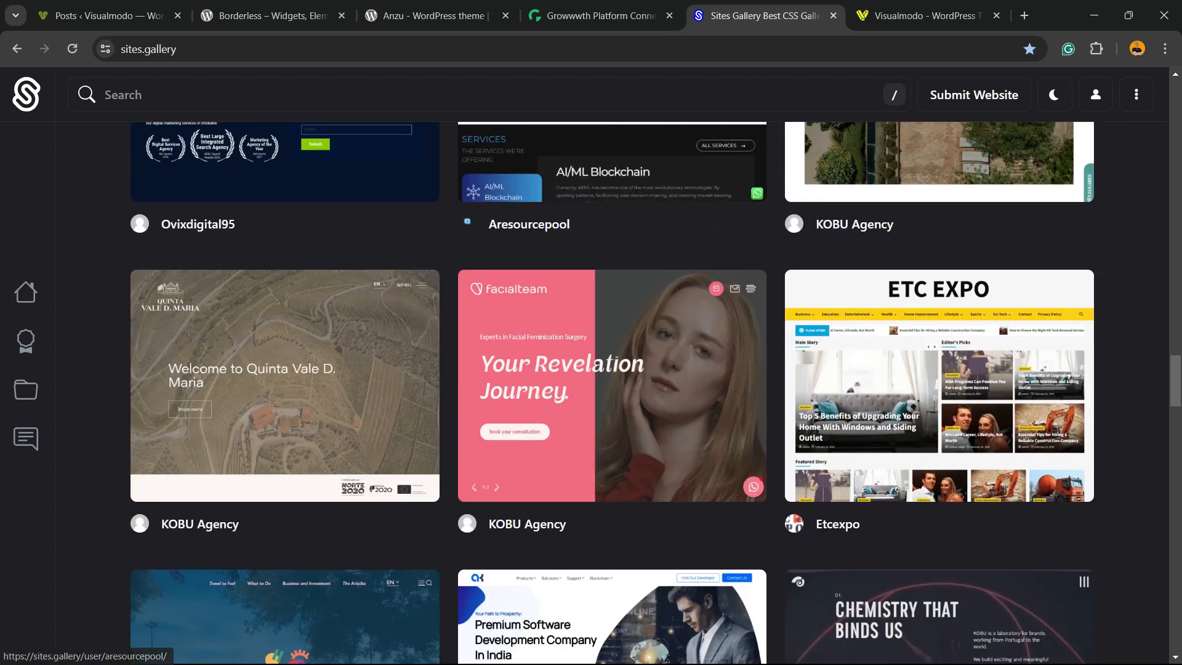
click(926, 15)
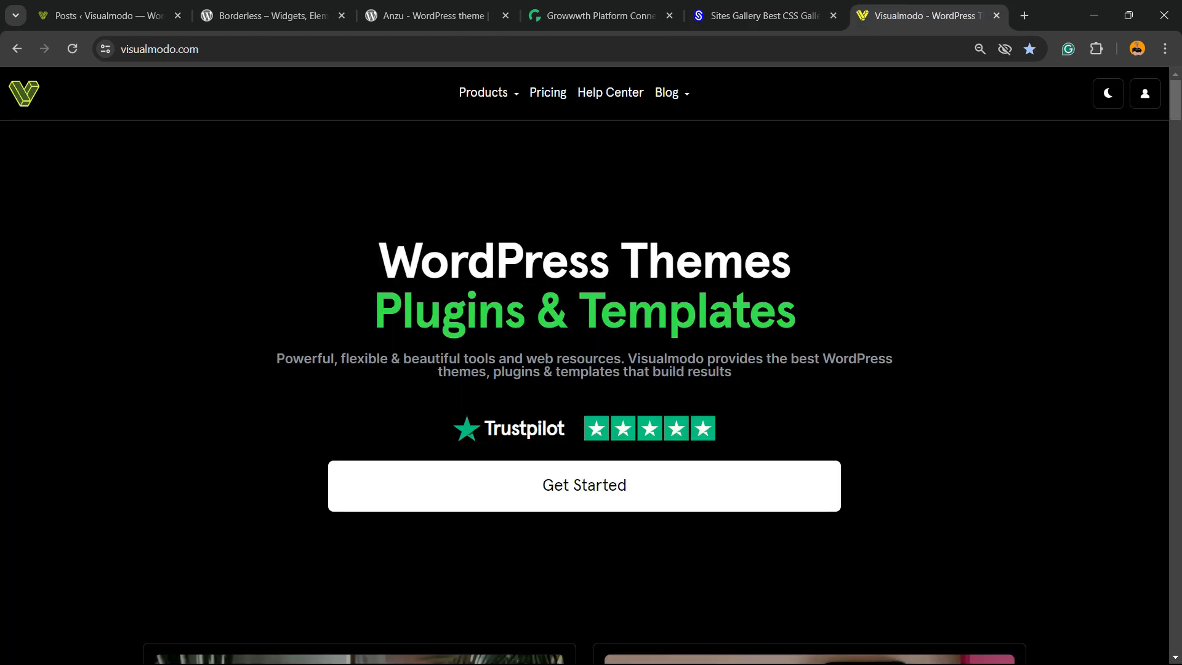
Open Borderless Plugin from Visualmodo's Products menu and scroll to the 150+ elements section
click(483, 92)
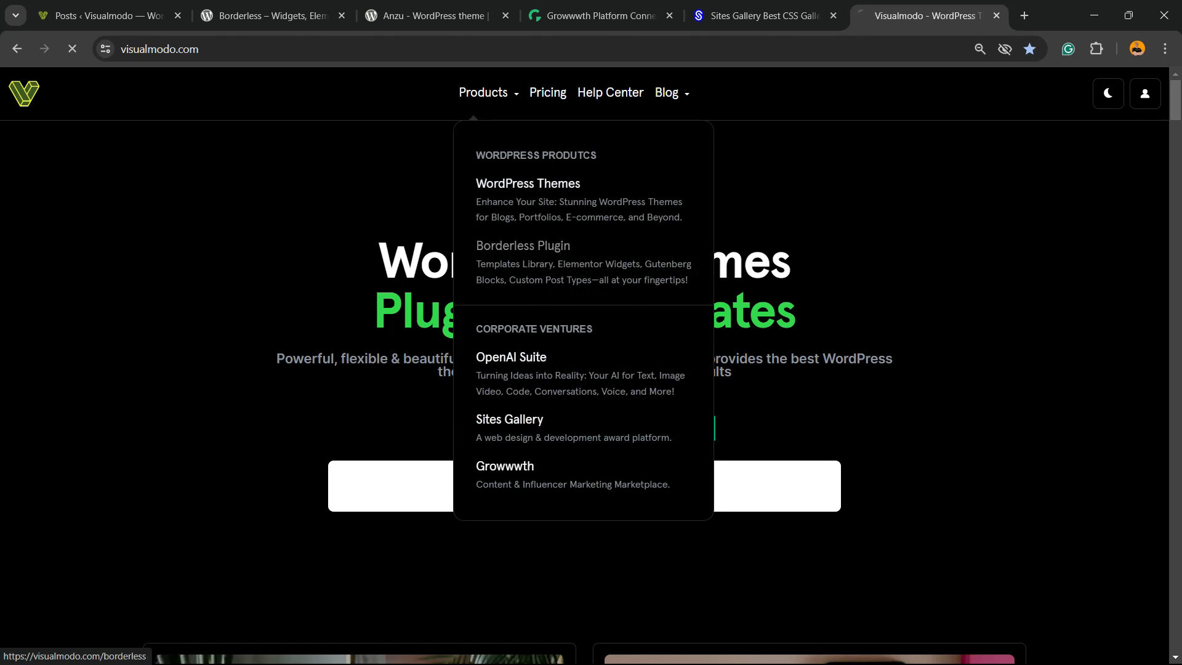
click(523, 245)
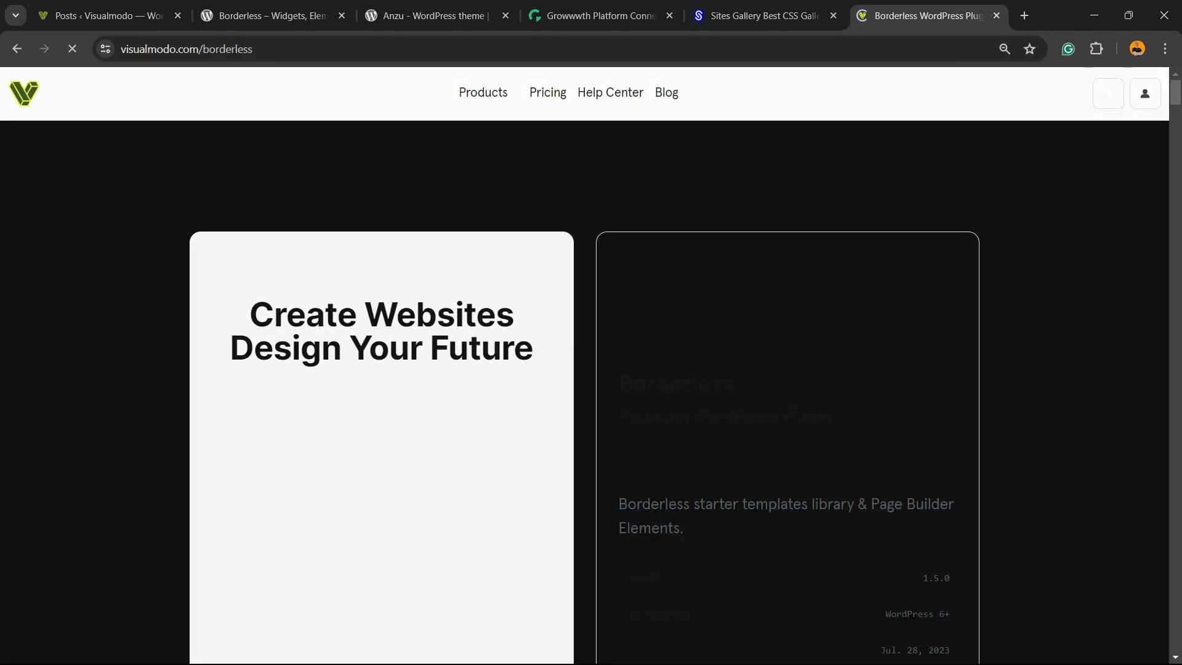
scroll(down, 3)
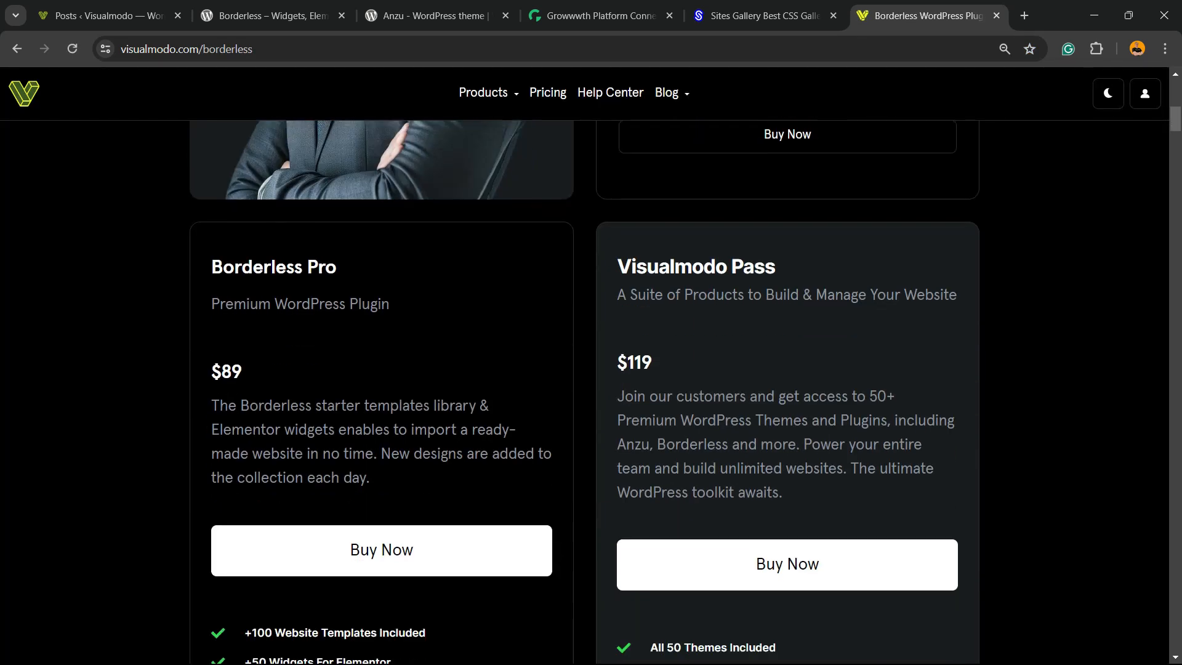
scroll(down, 3)
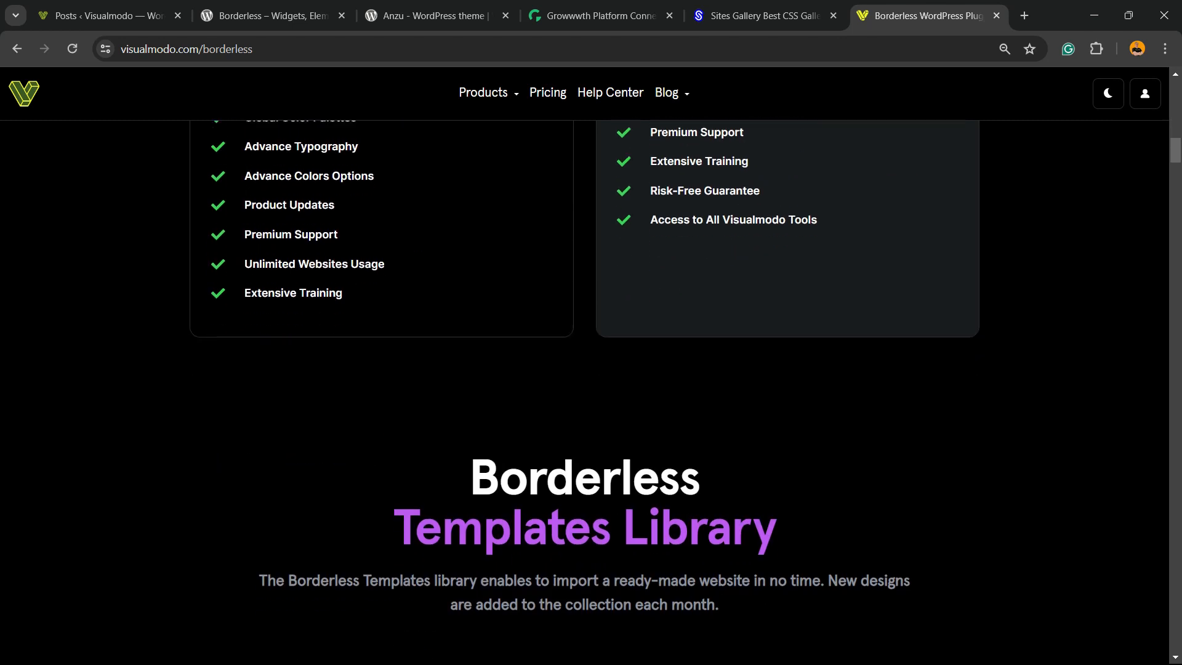
scroll(down, 3)
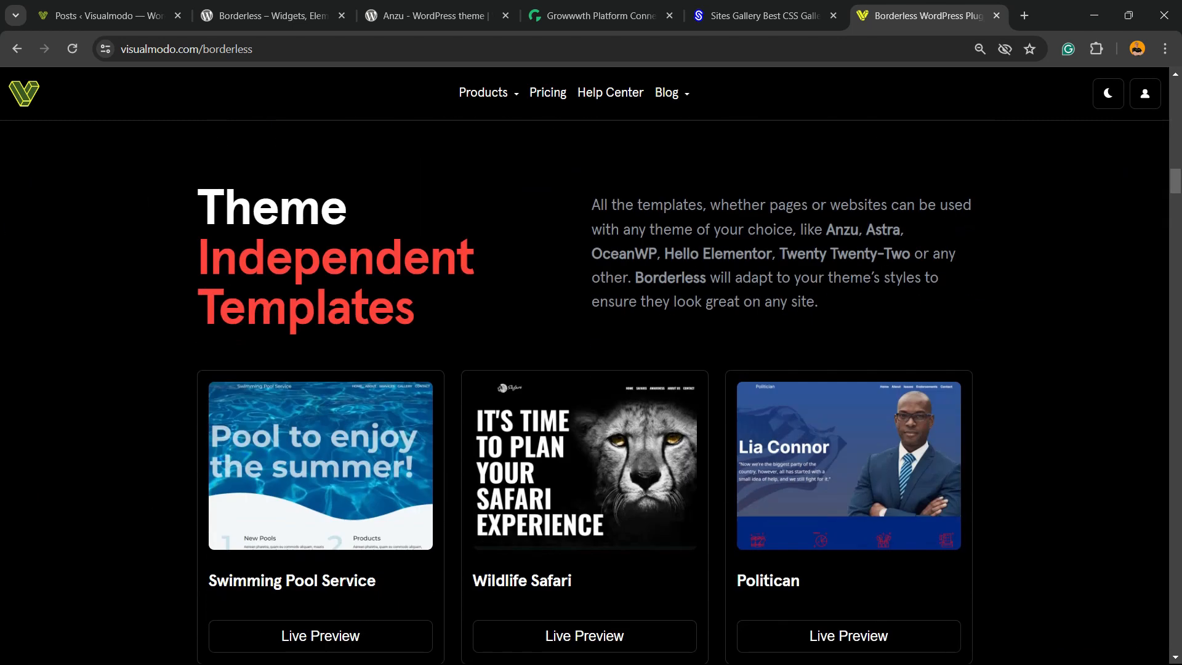
scroll(down, 3)
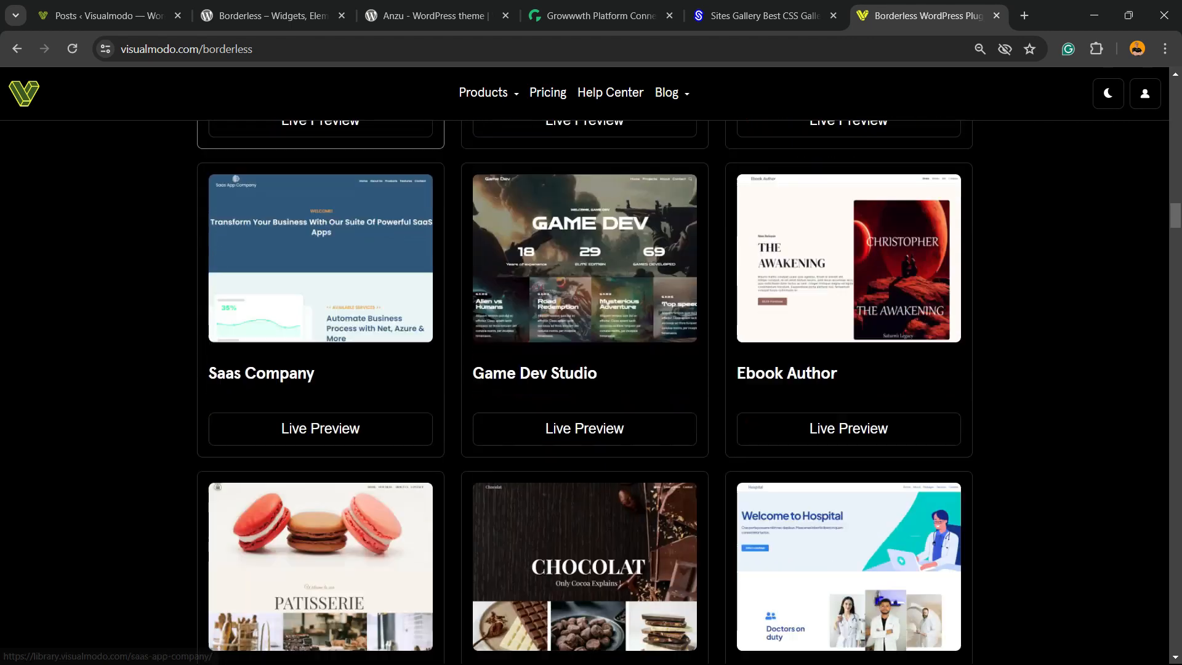
scroll(down, 3)
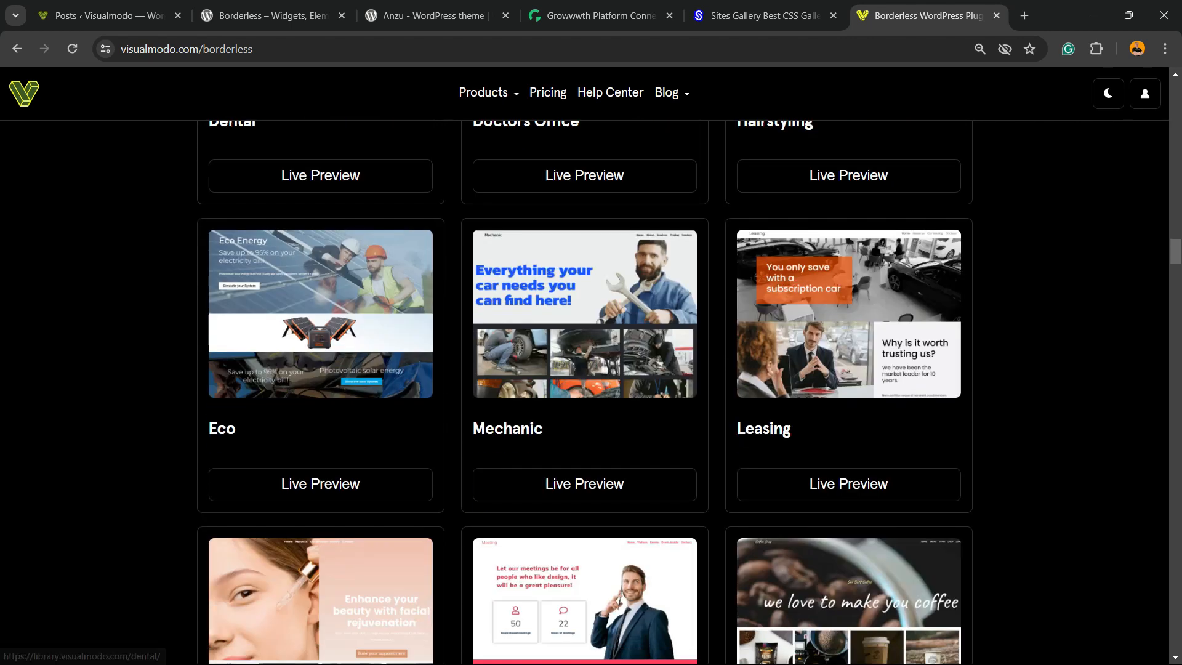
scroll(down, 3)
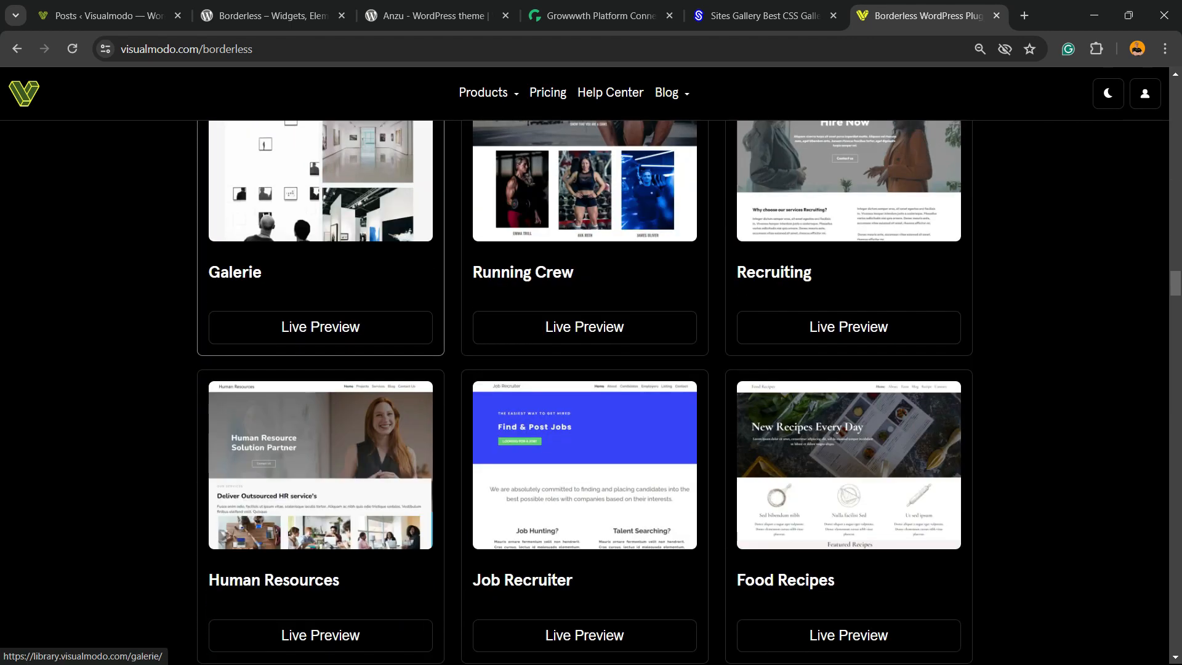
scroll(down, 3)
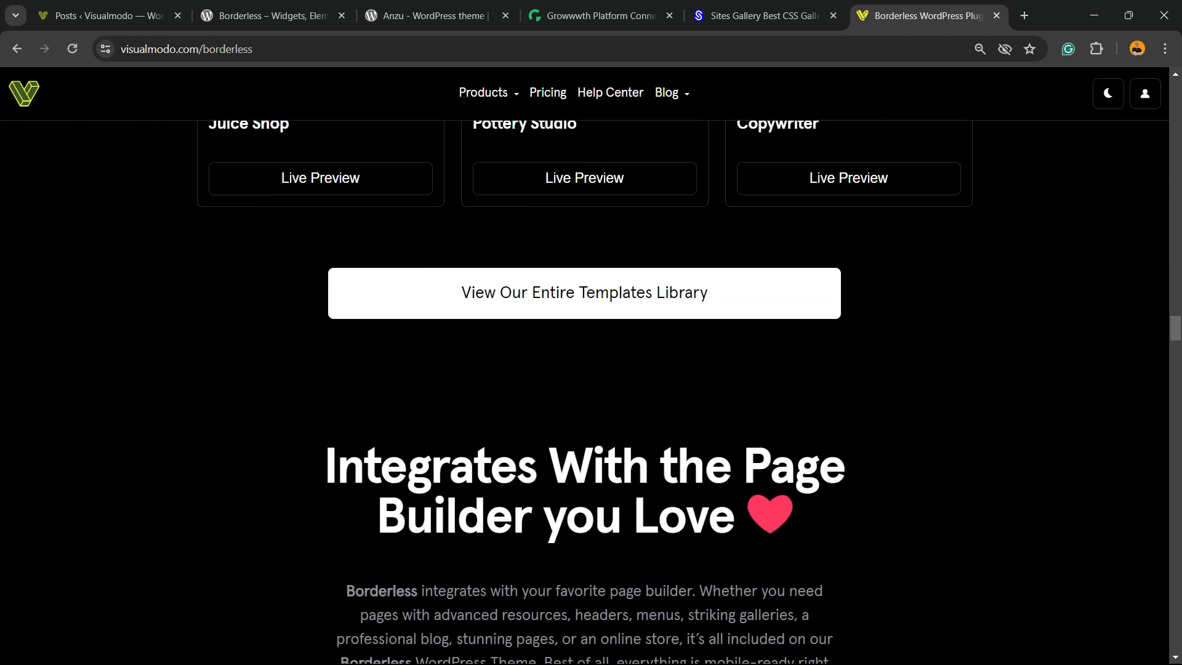
scroll(down, 3)
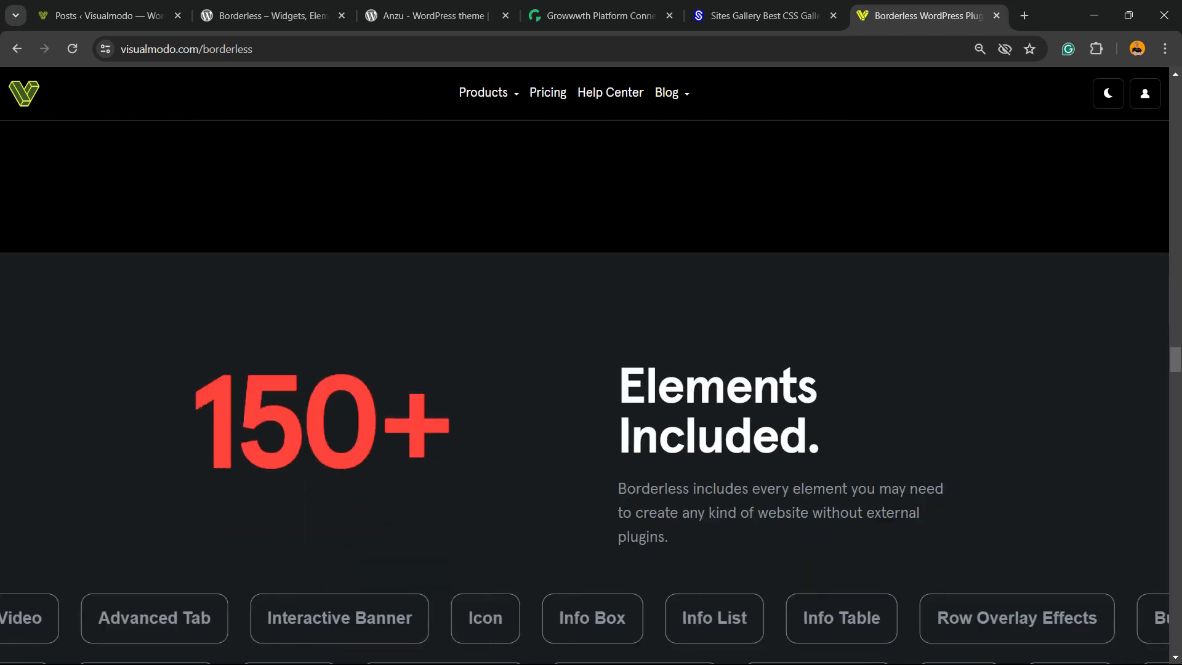
scroll(down, 3)
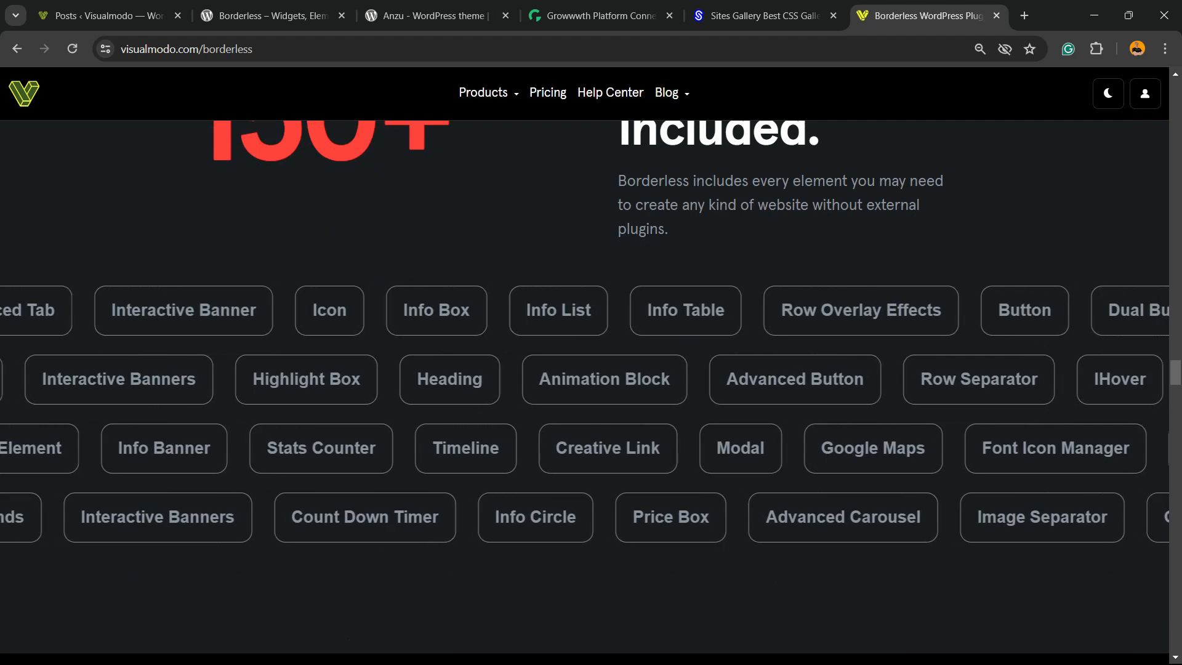